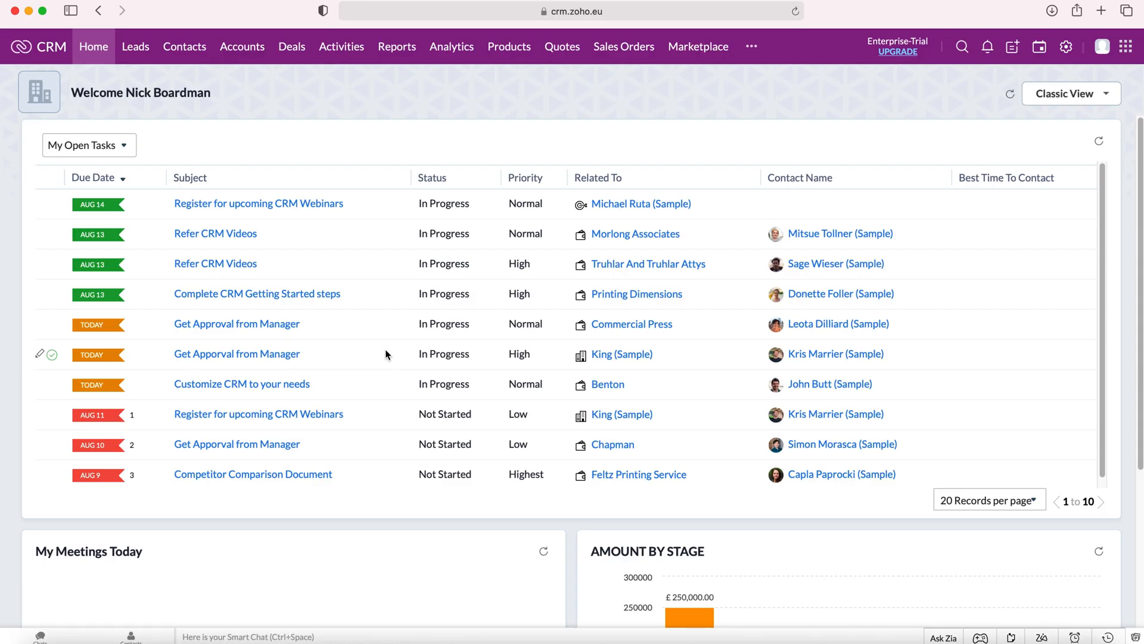
pyautogui.moveTo(448, 343)
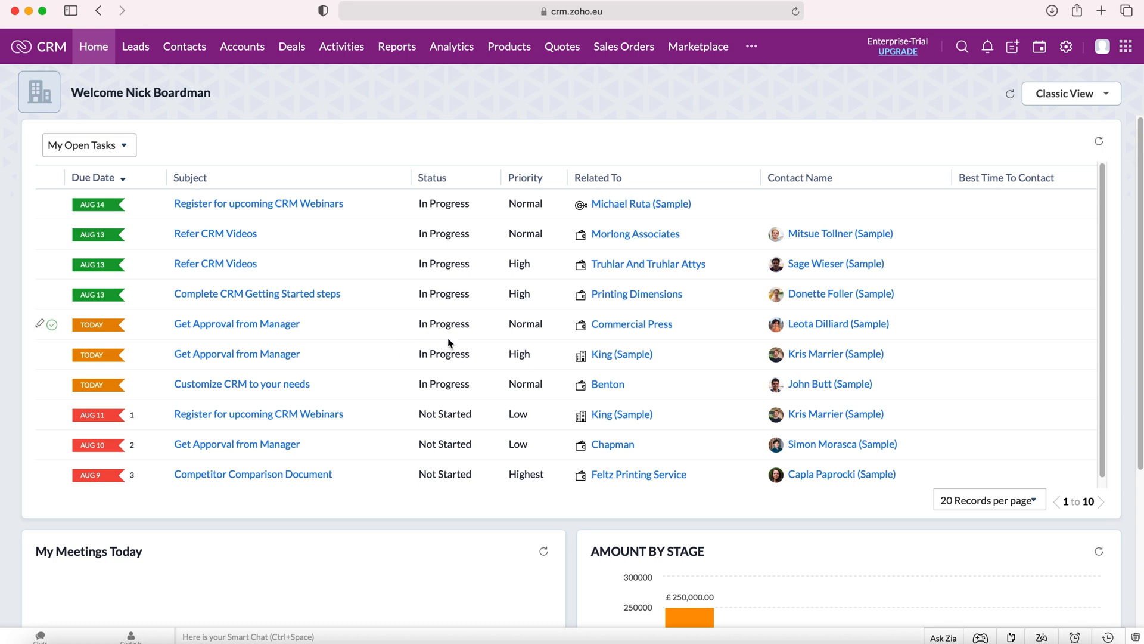
pyautogui.moveTo(1065, 46)
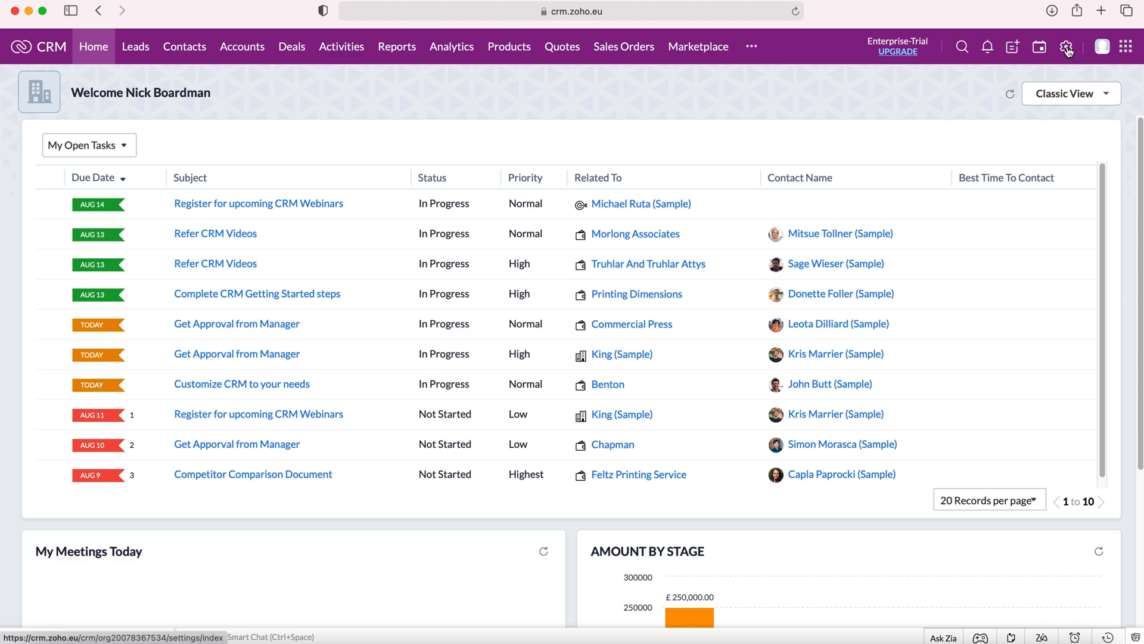
# Go from the Setup gear to the Territory Management settings page
pyautogui.click(1065, 46)
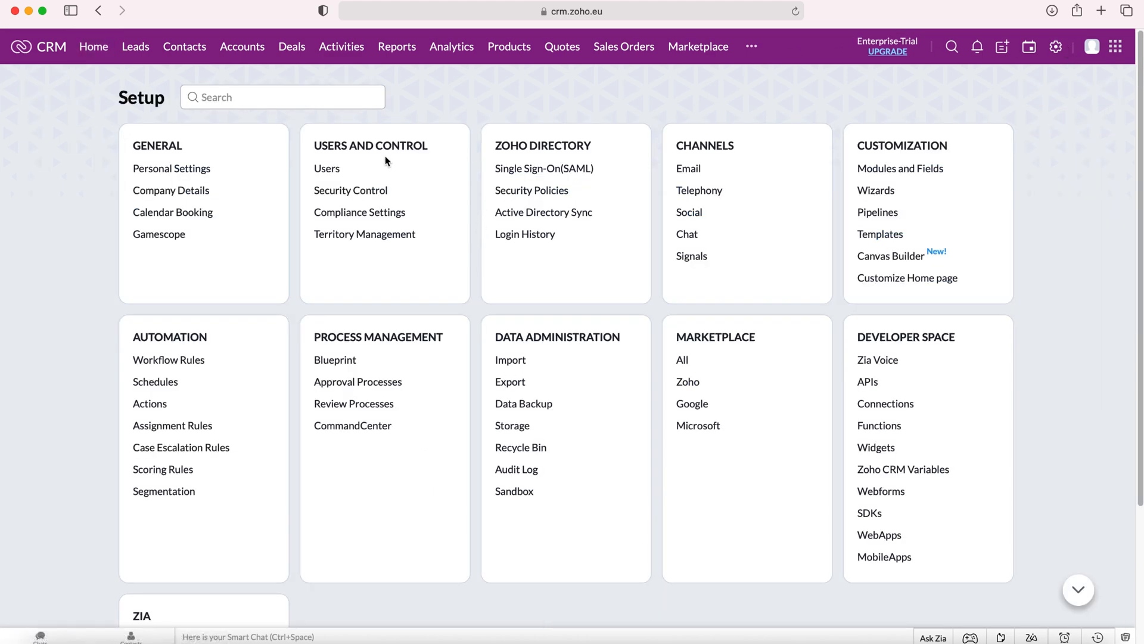
pyautogui.moveTo(355, 148)
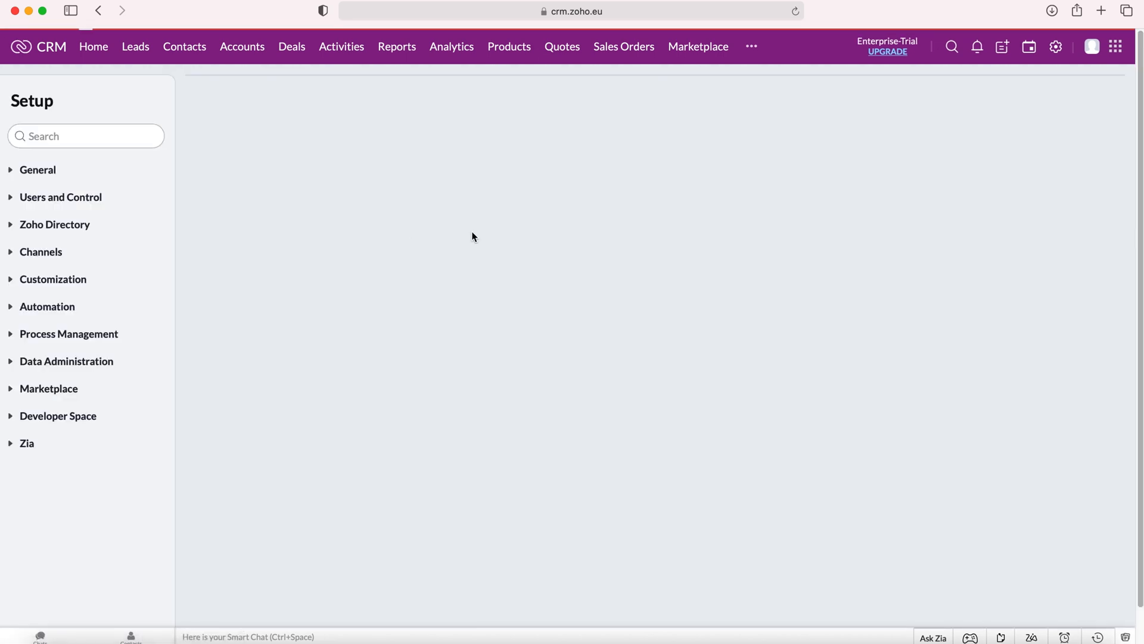
pyautogui.click(61, 196)
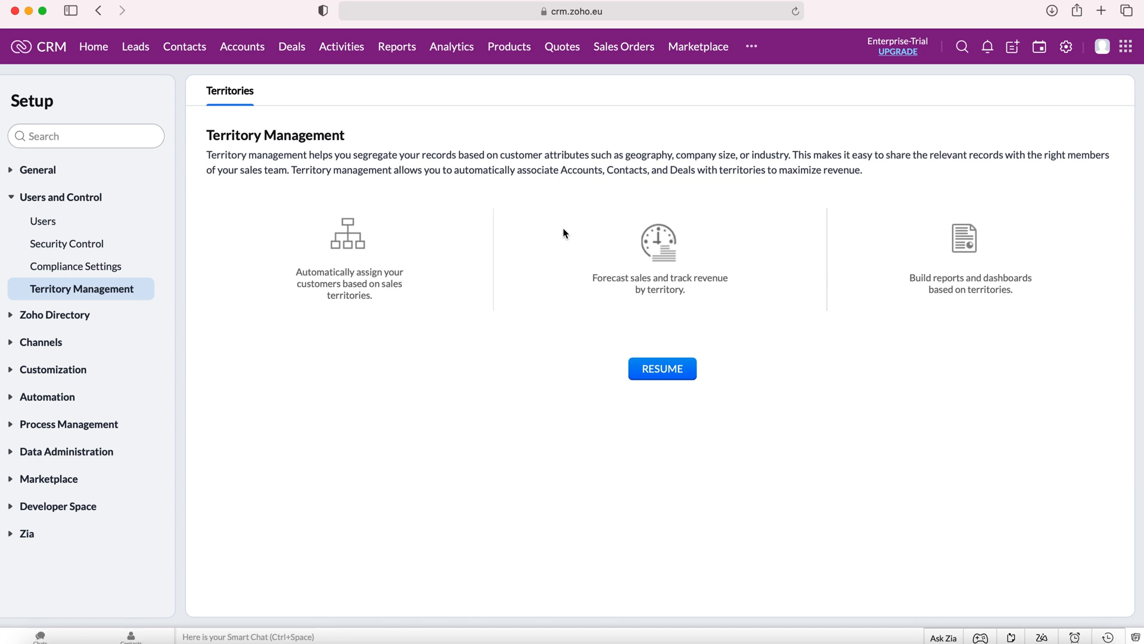
pyautogui.moveTo(662, 368)
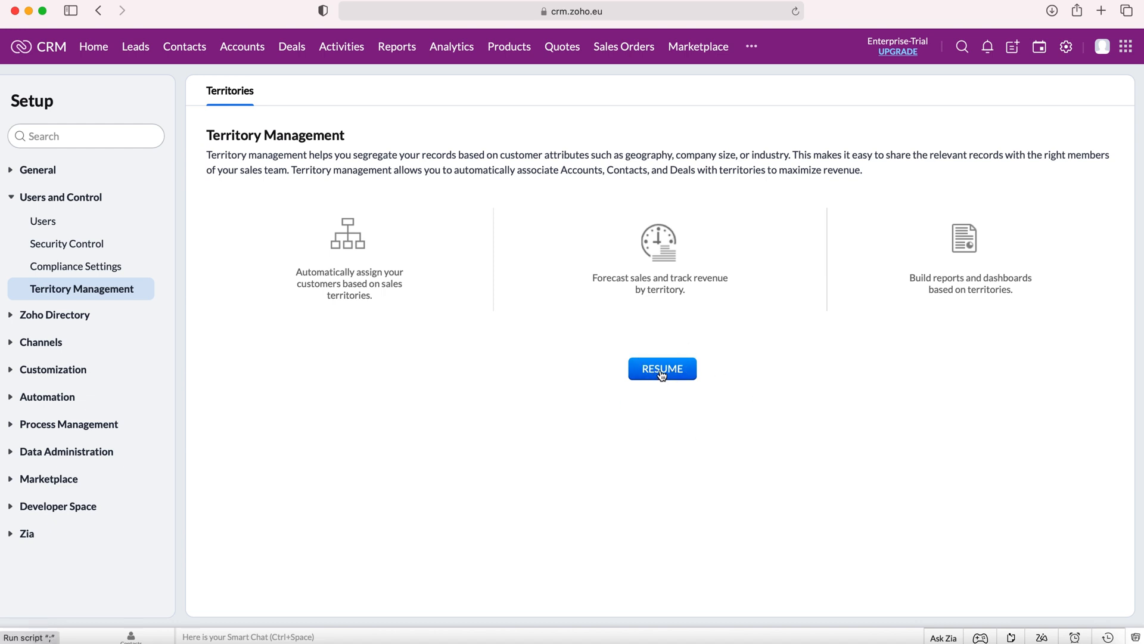
# Resume territory management to reveal the hierarchy with root territory CRMCrew
pyautogui.click(662, 368)
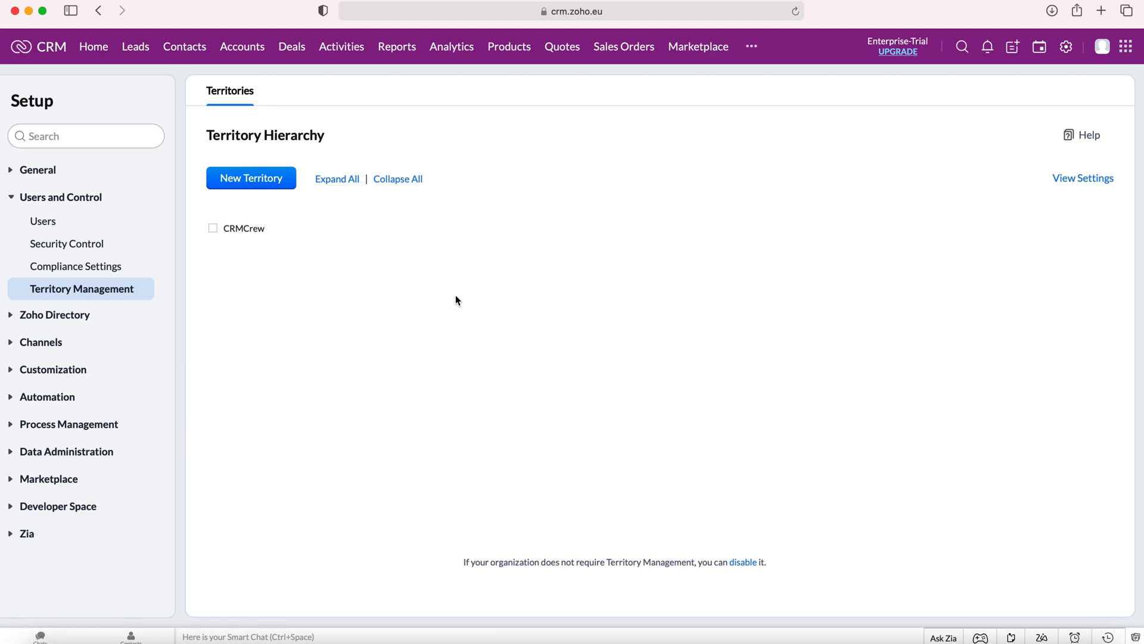
pyautogui.moveTo(403, 390)
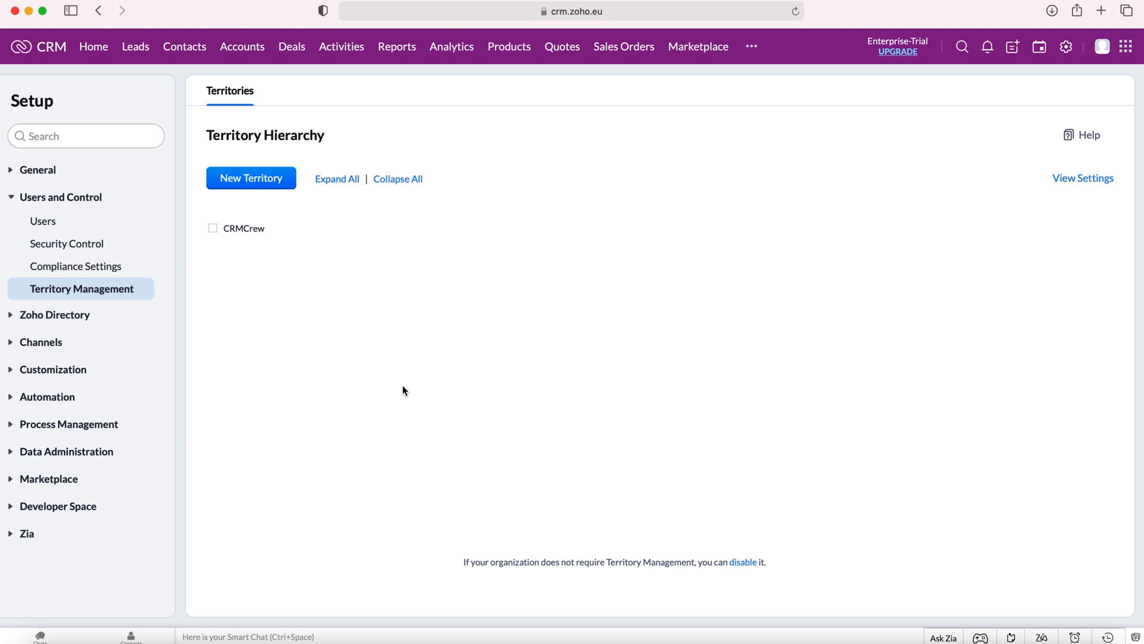
pyautogui.moveTo(295, 173)
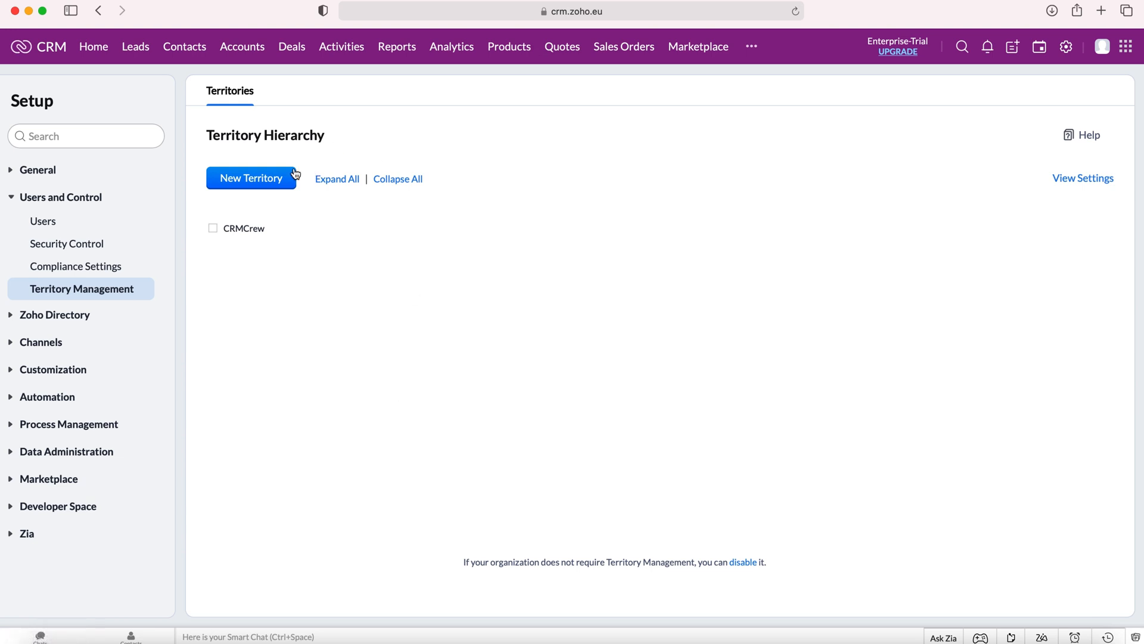
pyautogui.moveTo(268, 182)
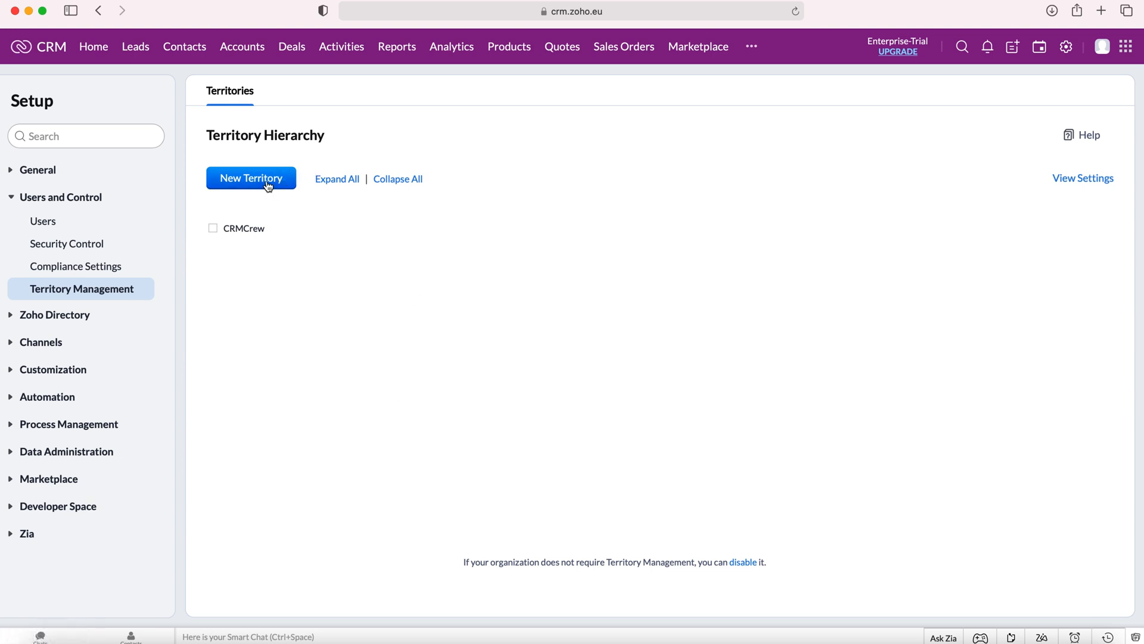
# Start a new territory under CRMCrew named 'London Accounts'
pyautogui.click(250, 178)
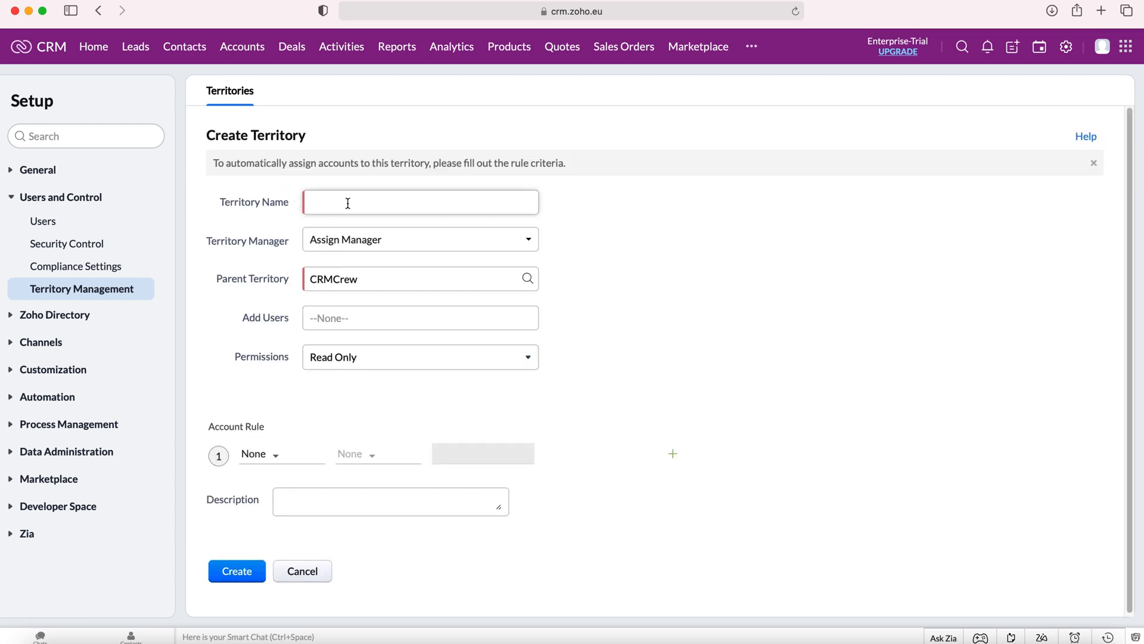
pyautogui.click(420, 202)
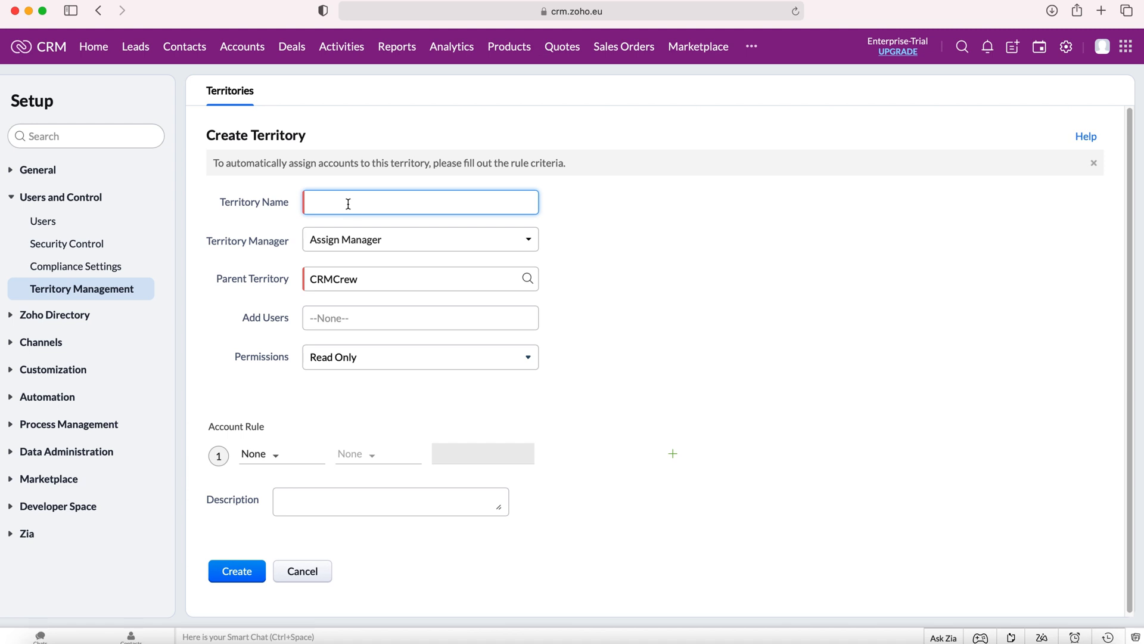
pyautogui.moveTo(358, 215)
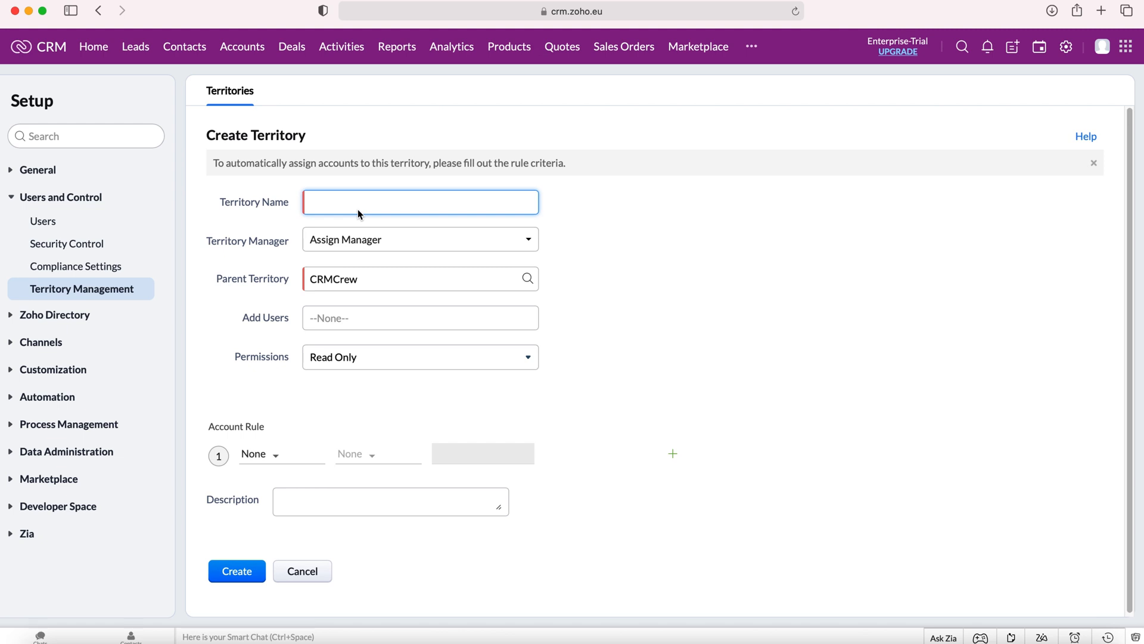
pyautogui.write('Lon')
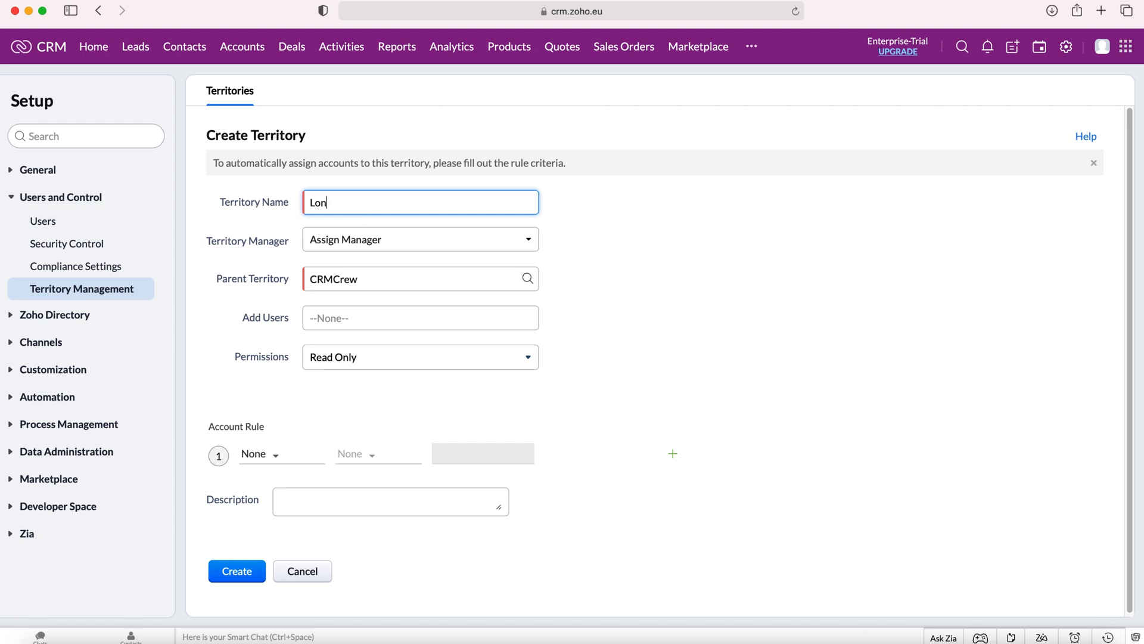
pyautogui.write('don')
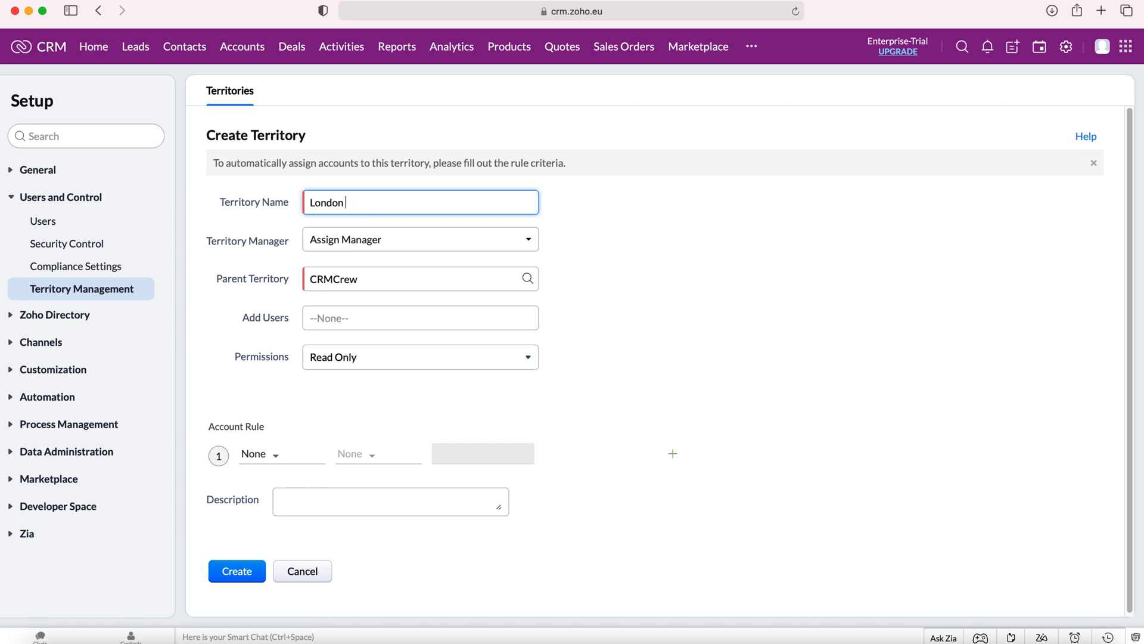
pyautogui.write('Accounts')
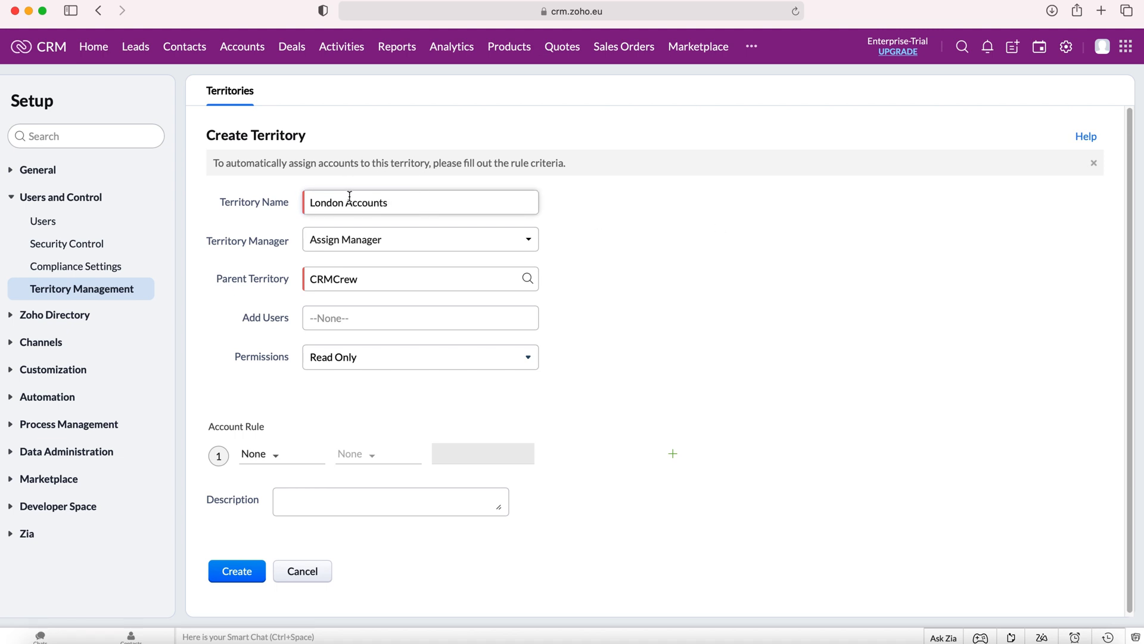
pyautogui.moveTo(522, 195)
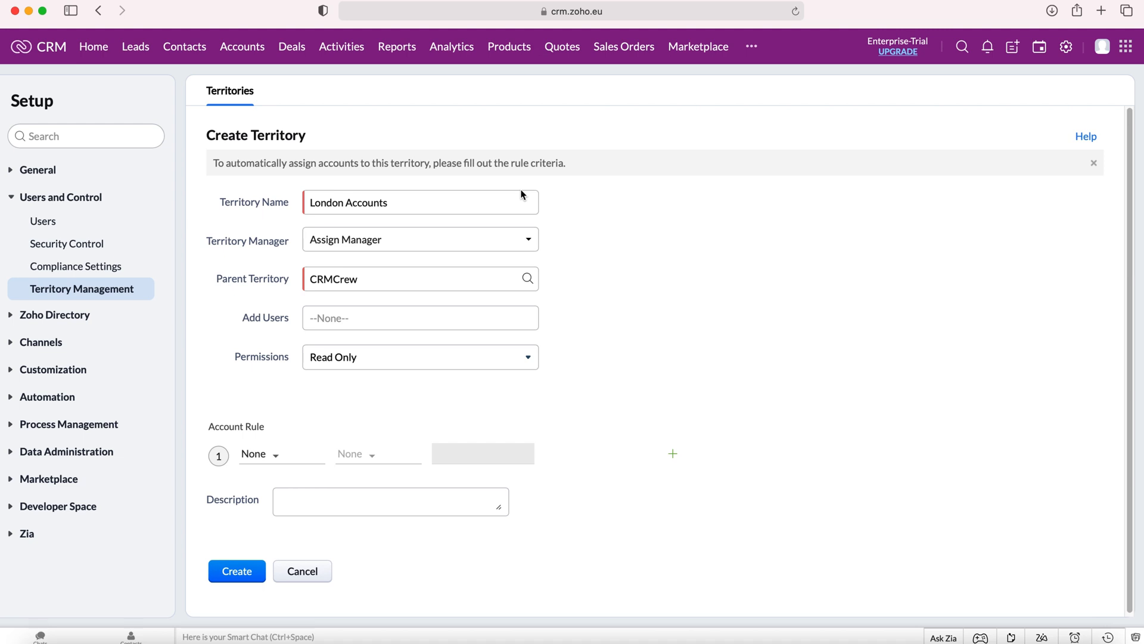
pyautogui.click(406, 202)
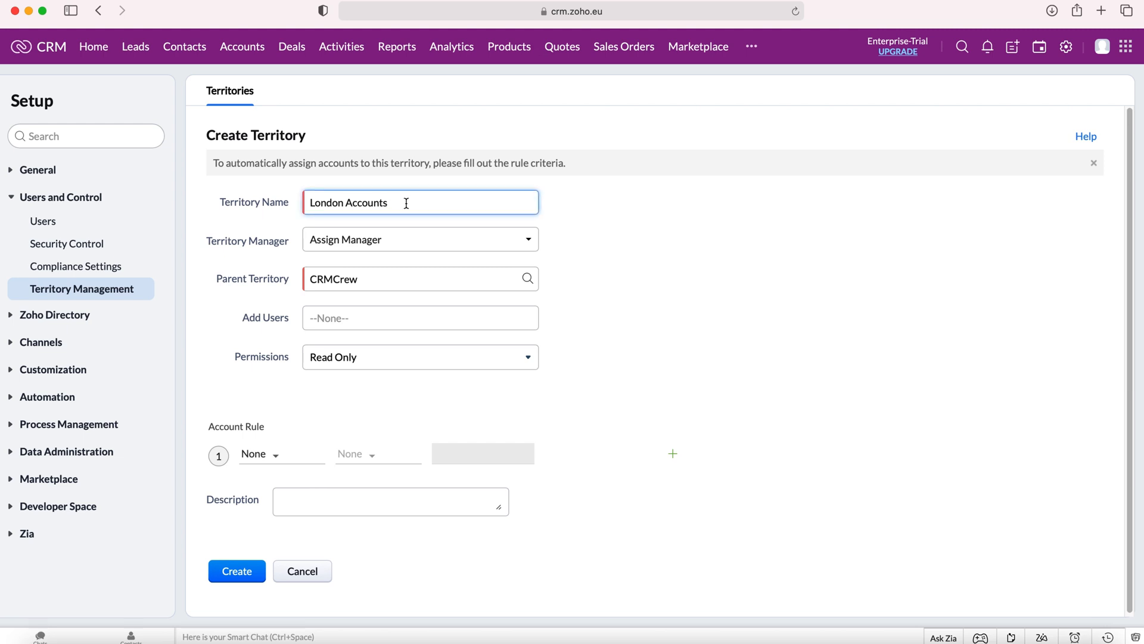
pyautogui.moveTo(416, 199)
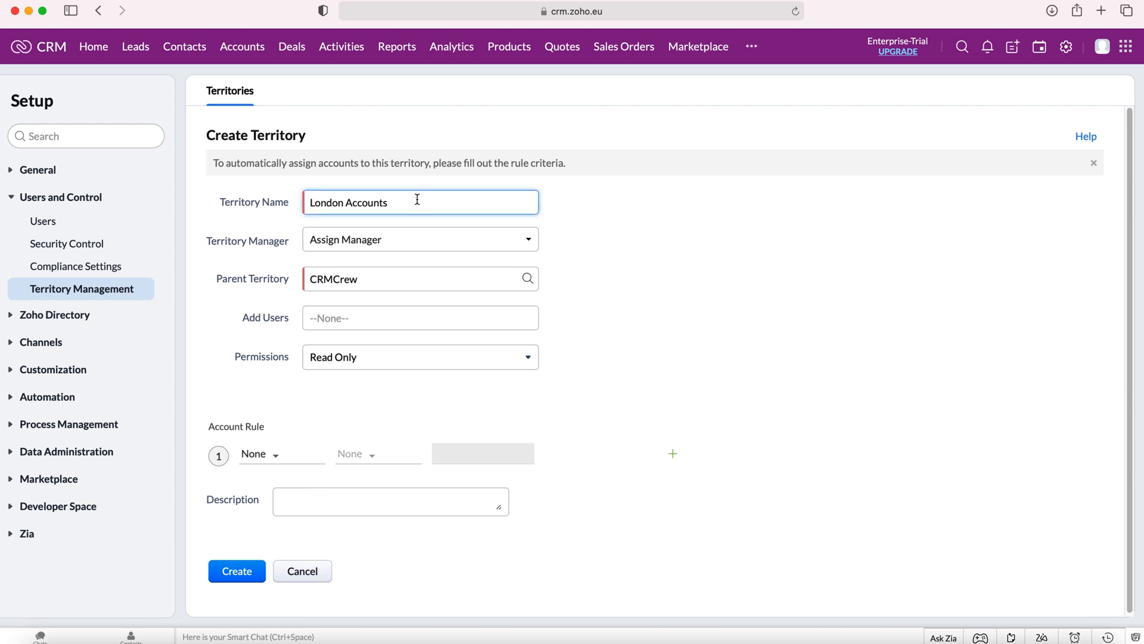
pyautogui.moveTo(413, 245)
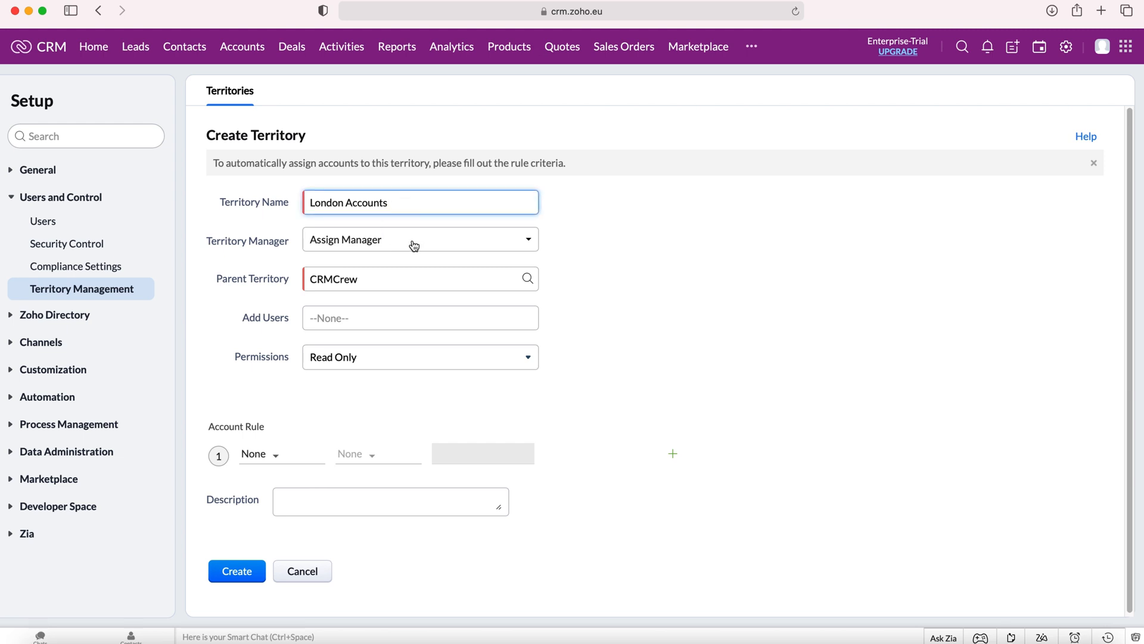
pyautogui.click(419, 240)
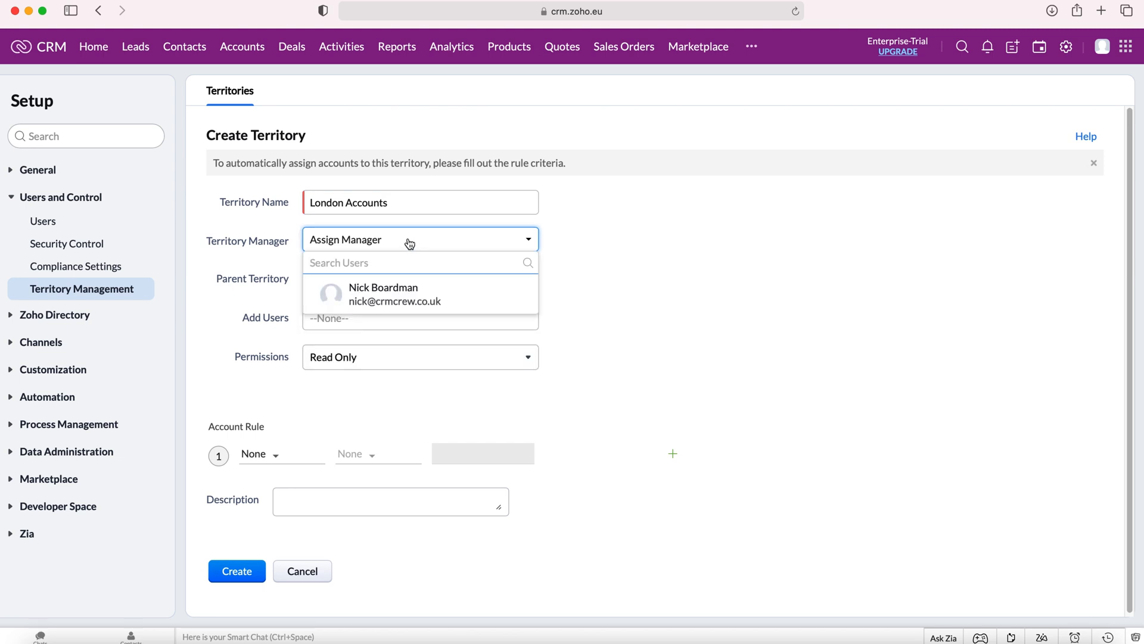
pyautogui.moveTo(394, 293)
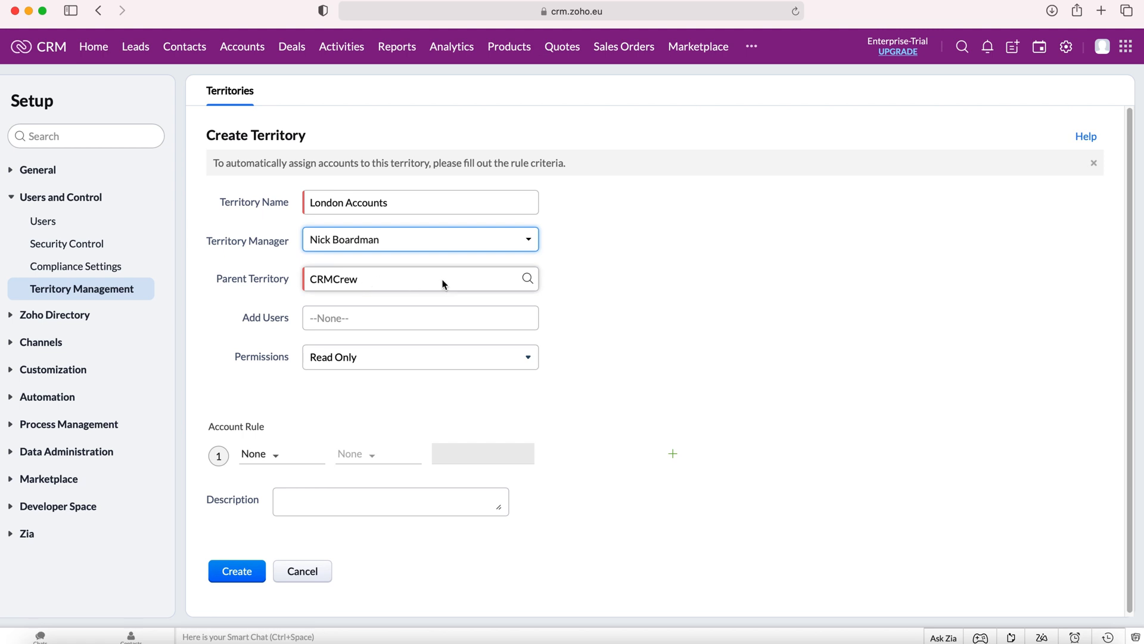
pyautogui.moveTo(536, 283)
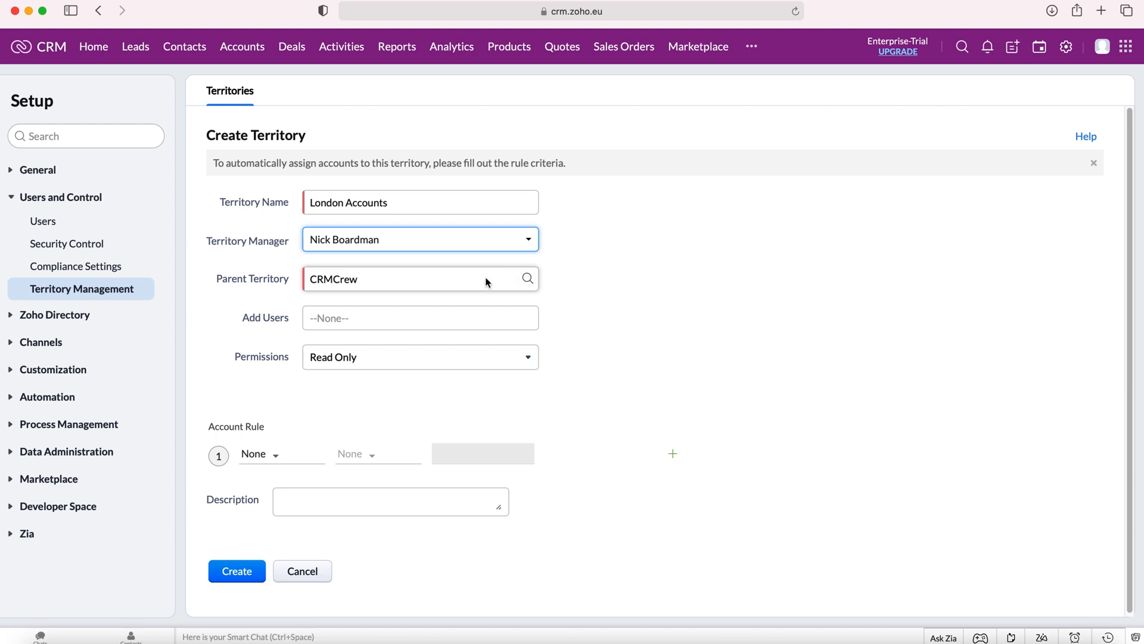
pyautogui.click(419, 318)
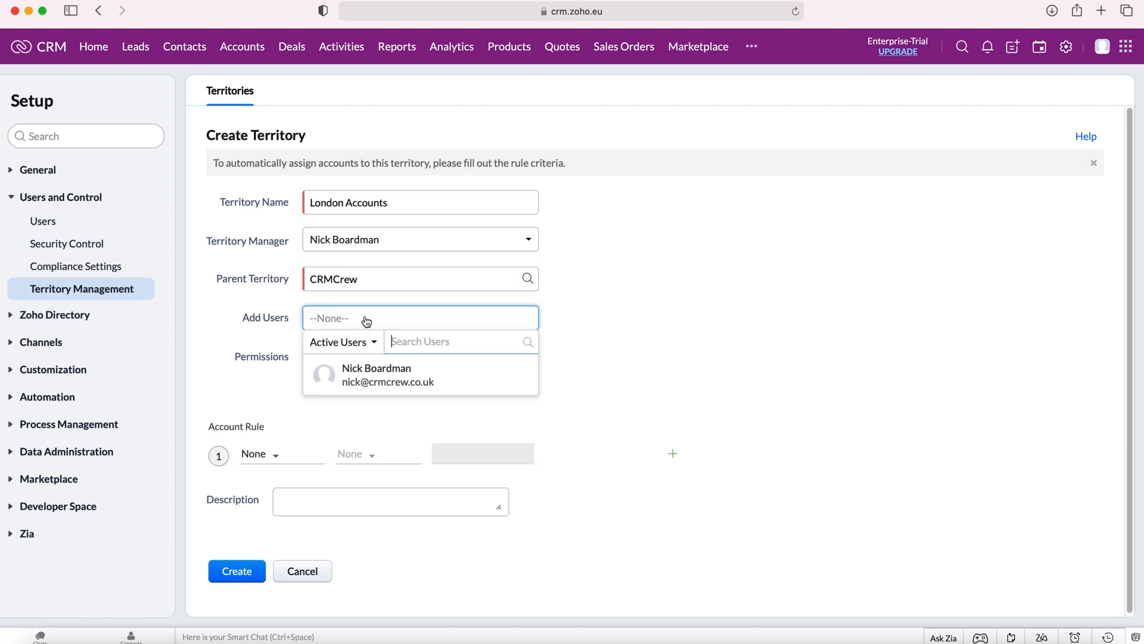
pyautogui.moveTo(428, 328)
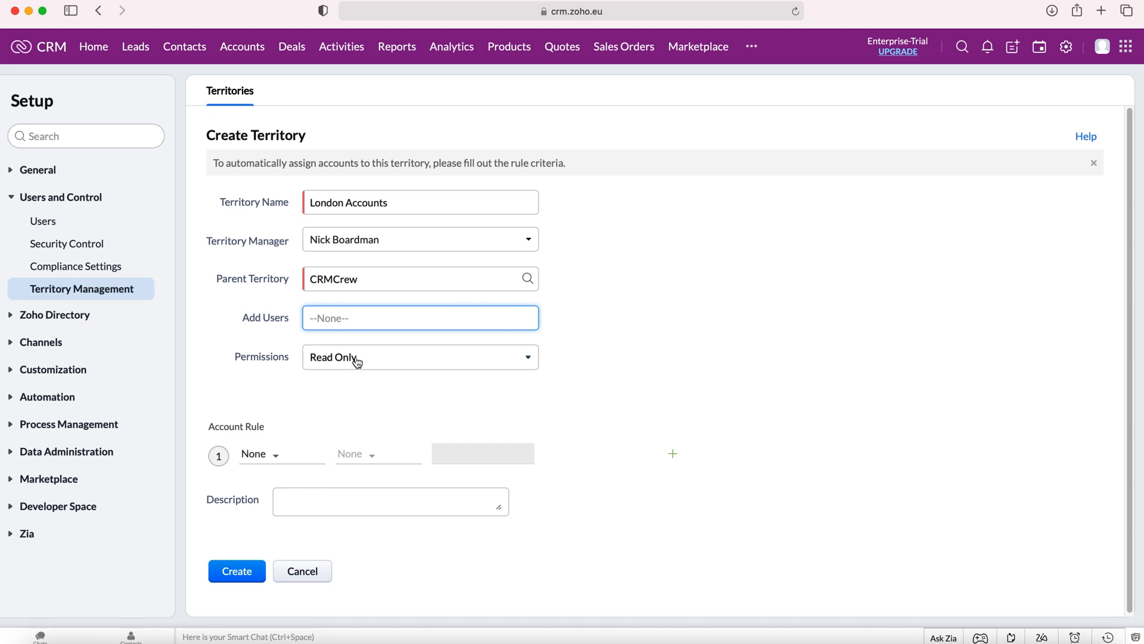
pyautogui.click(420, 357)
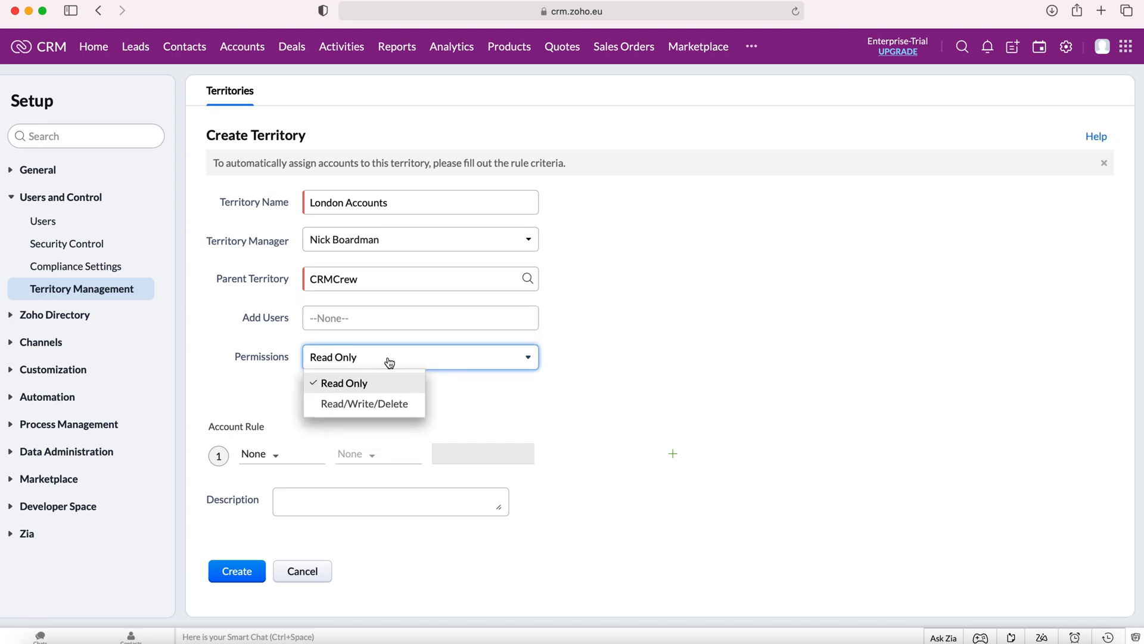
pyautogui.moveTo(361, 394)
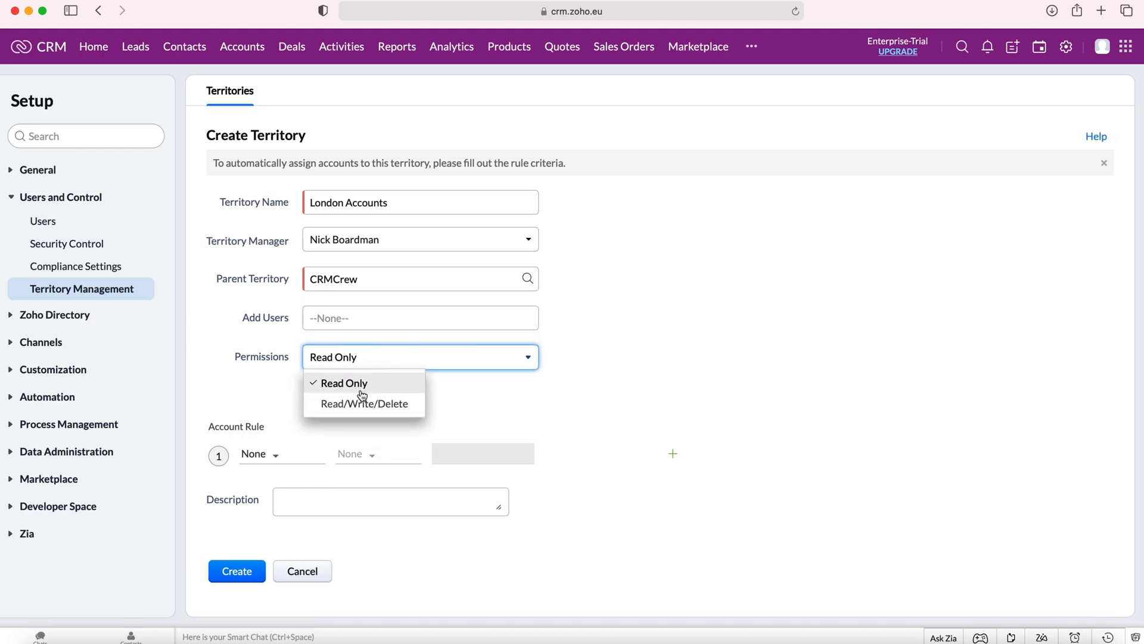
pyautogui.click(342, 383)
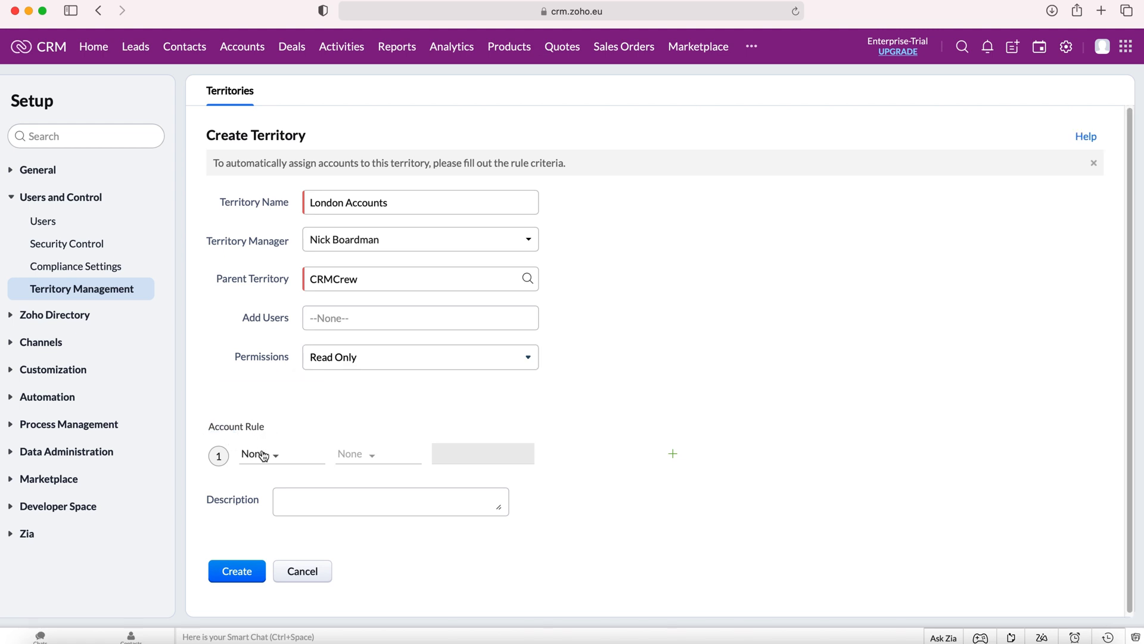
# Set the account rule to Billing City is London
pyautogui.click(260, 453)
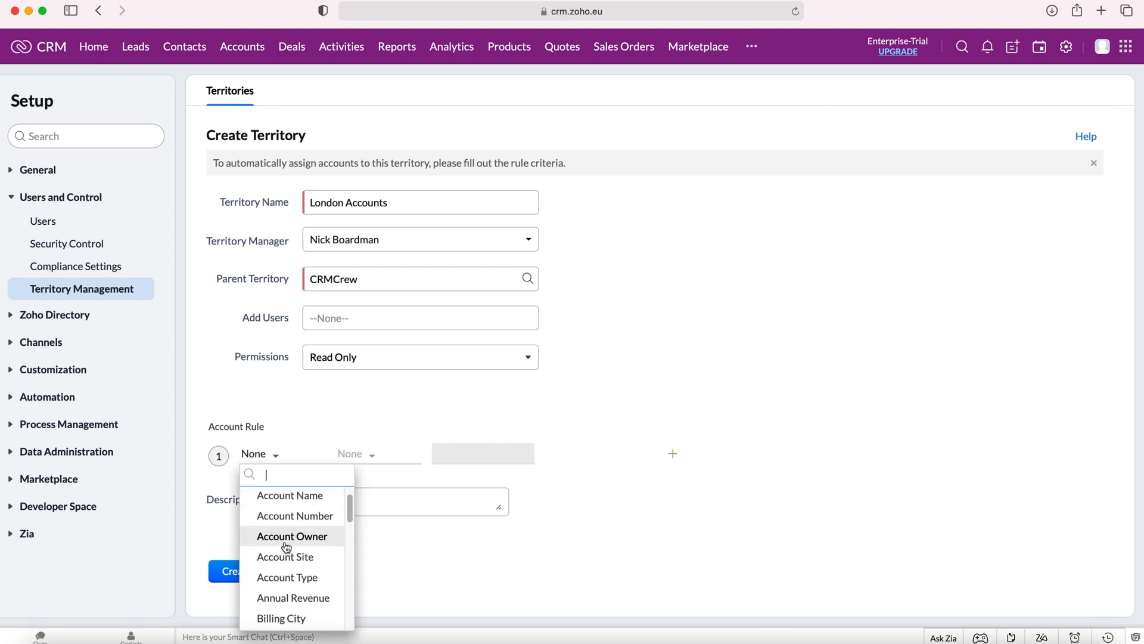
pyautogui.scroll(-3)
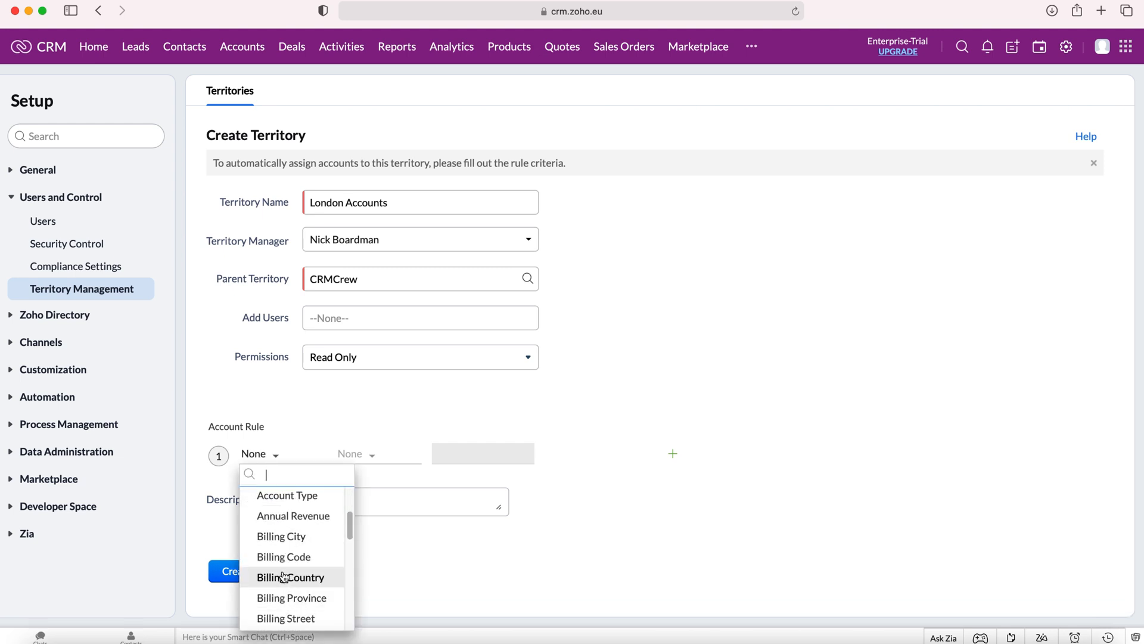
pyautogui.click(281, 536)
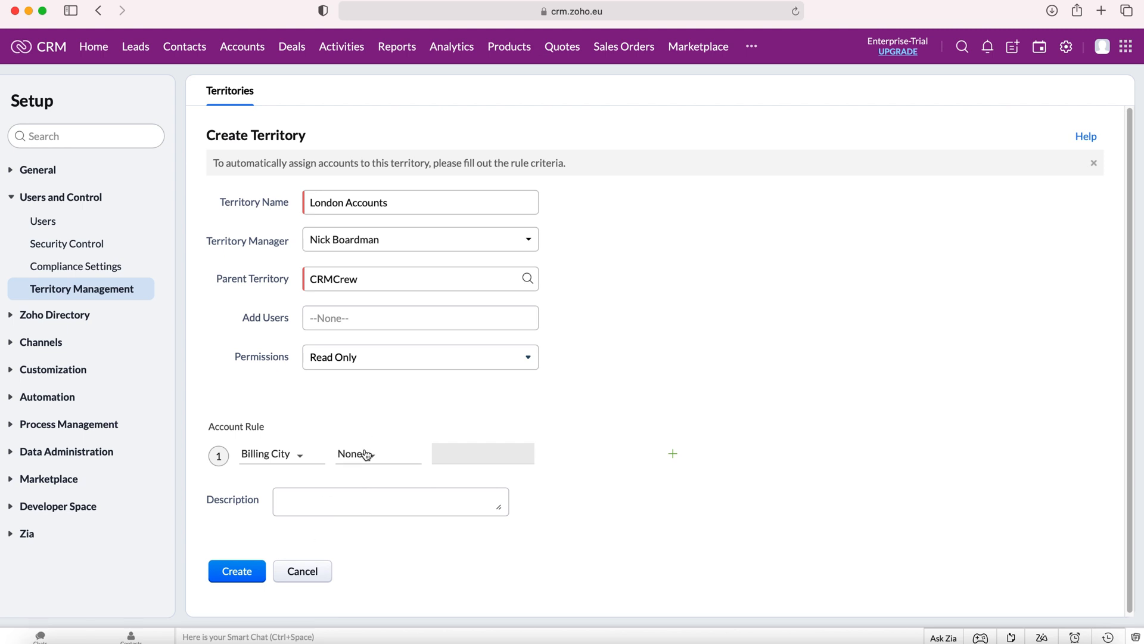
pyautogui.click(357, 453)
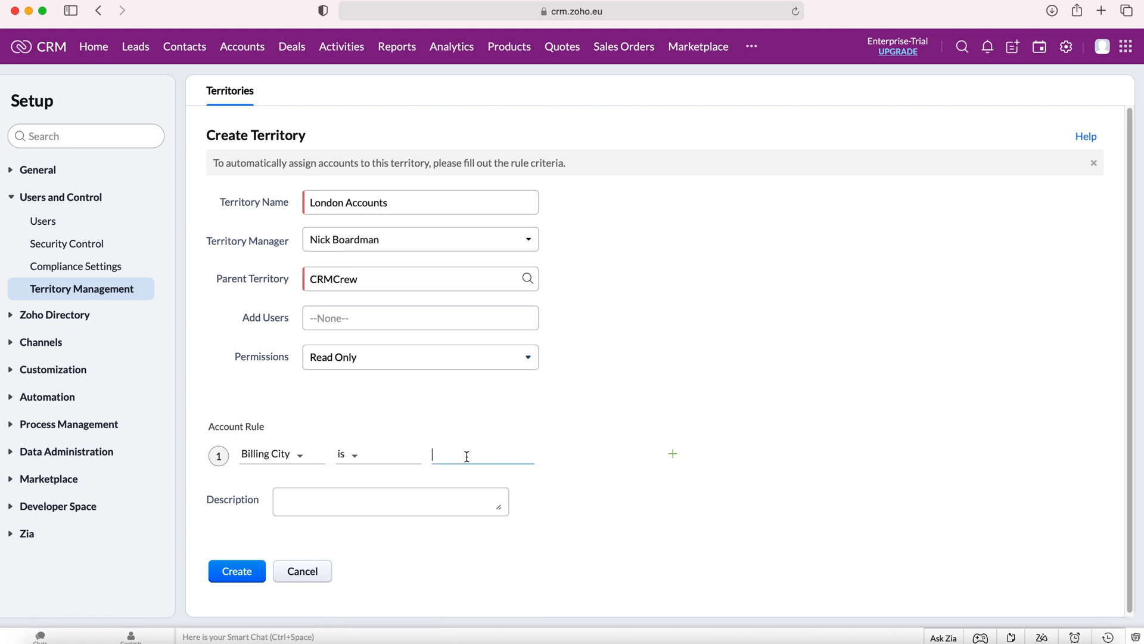
pyautogui.write('London')
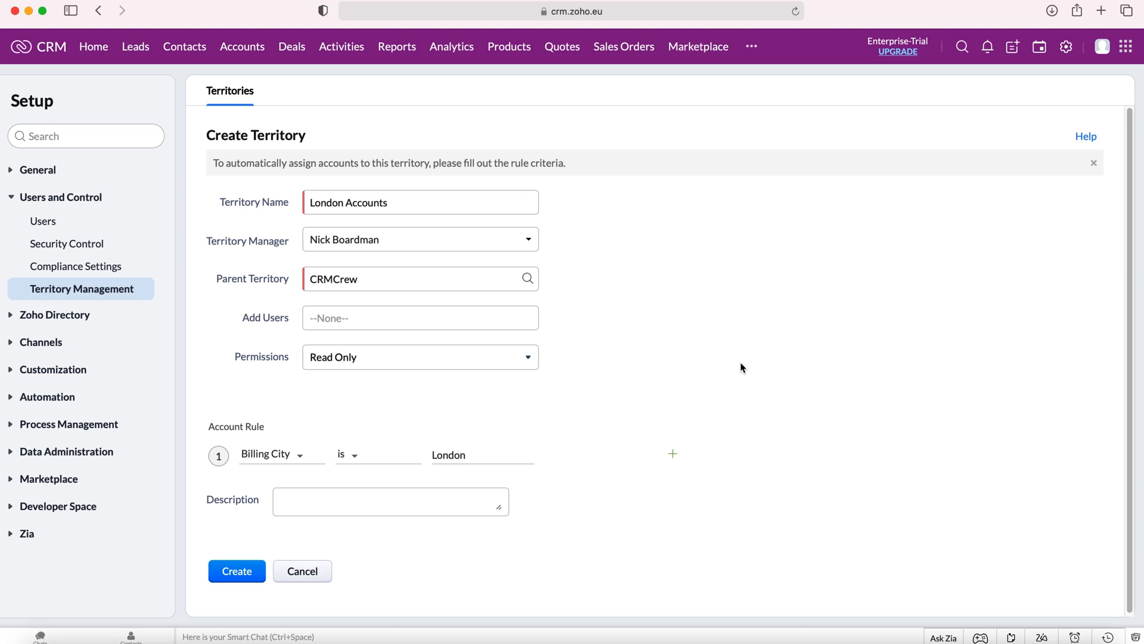
pyautogui.moveTo(705, 344)
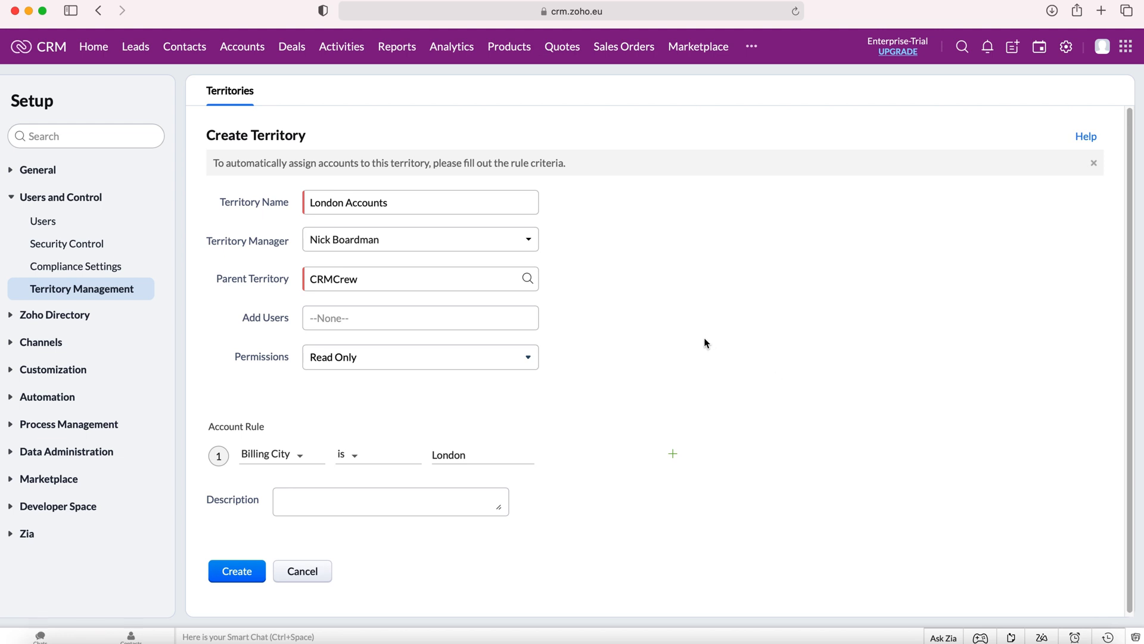
pyautogui.moveTo(406, 462)
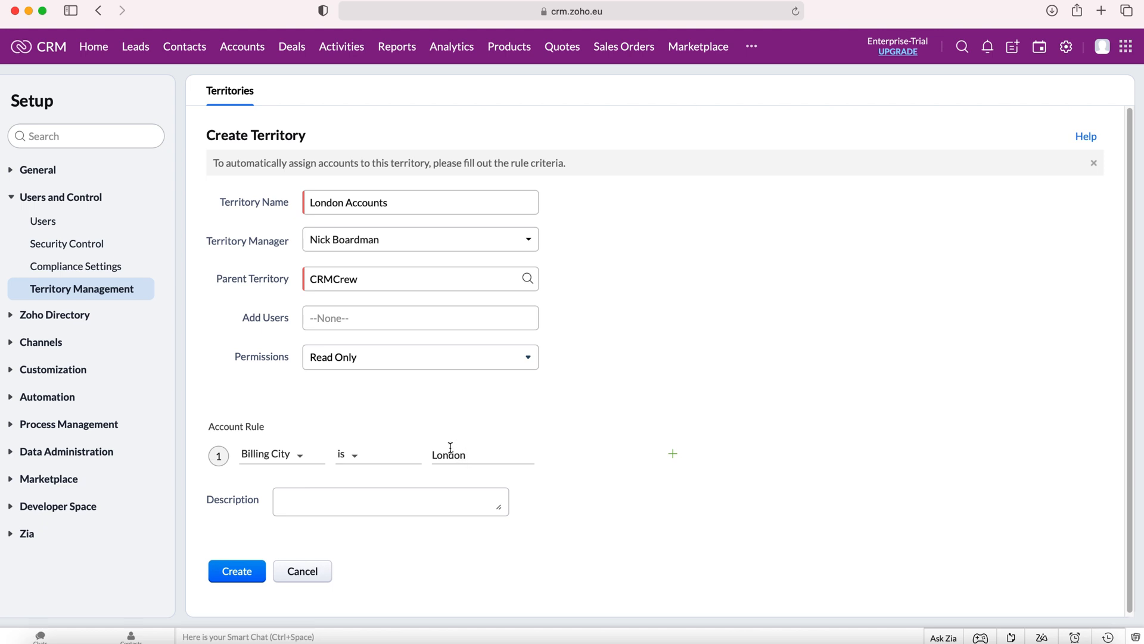
pyautogui.moveTo(665, 446)
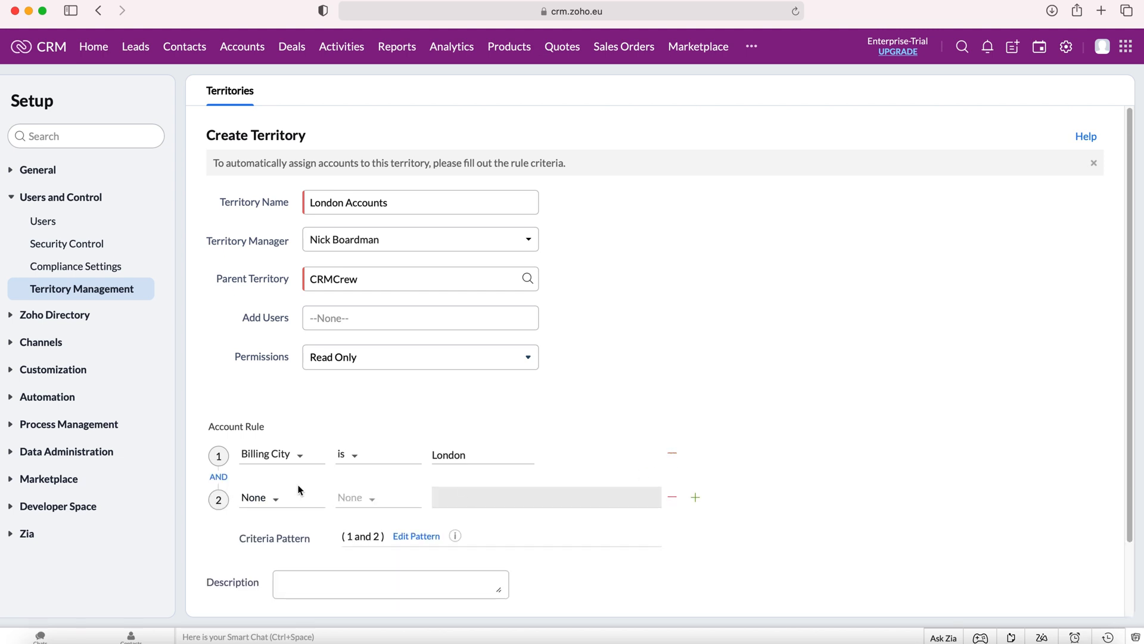
pyautogui.moveTo(448, 476)
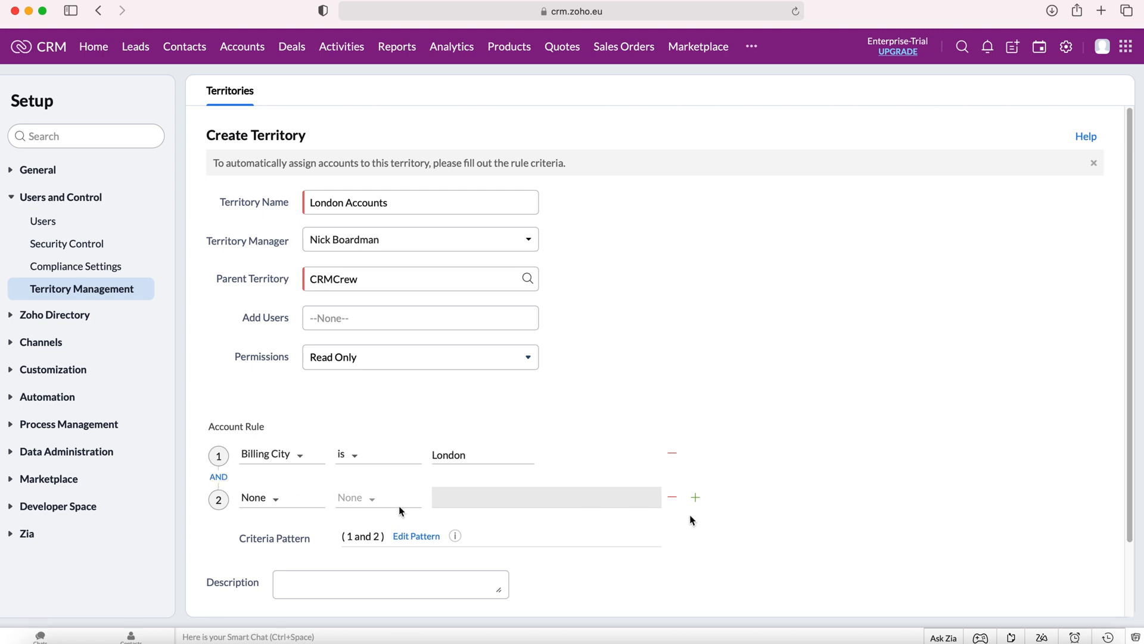
# Remove the extra empty condition rows and create the London Accounts territory
pyautogui.click(694, 497)
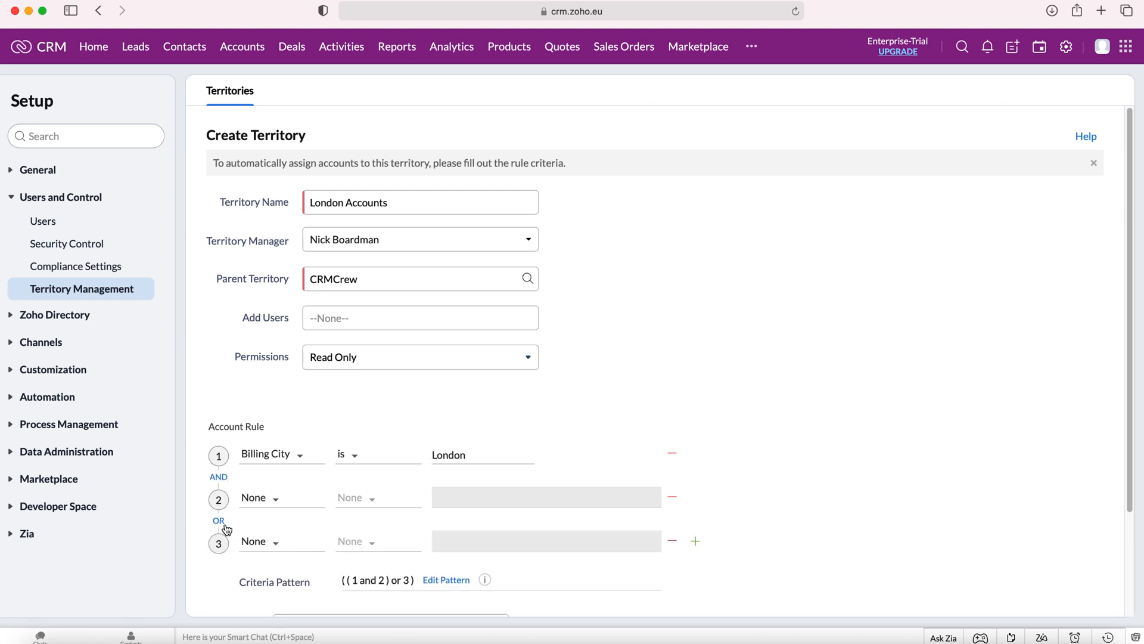
pyautogui.moveTo(223, 522)
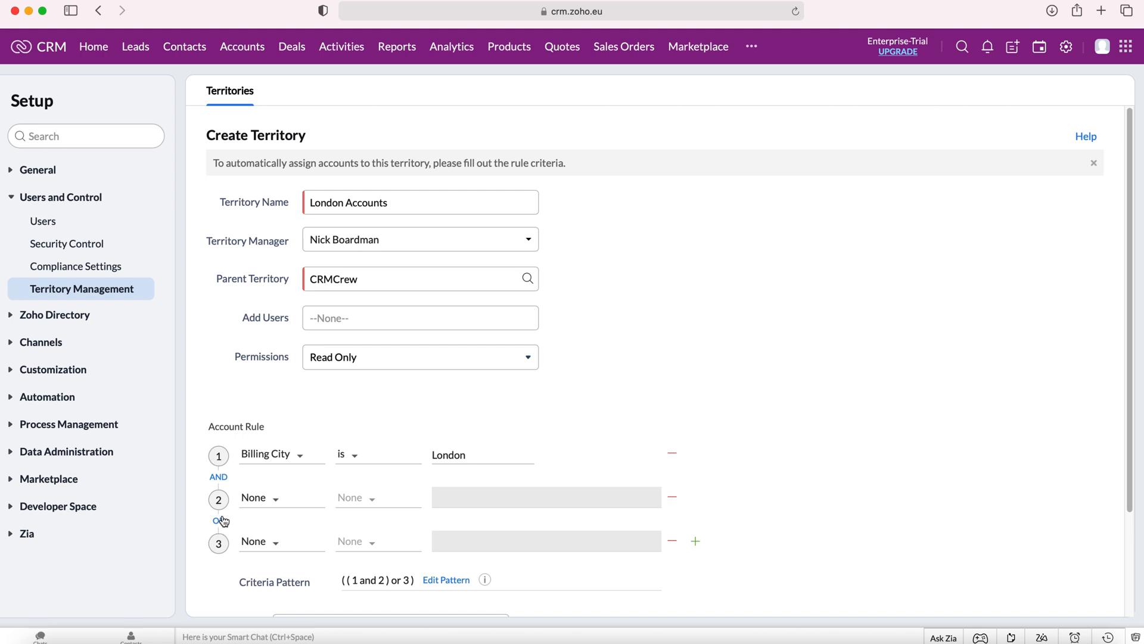
pyautogui.moveTo(674, 542)
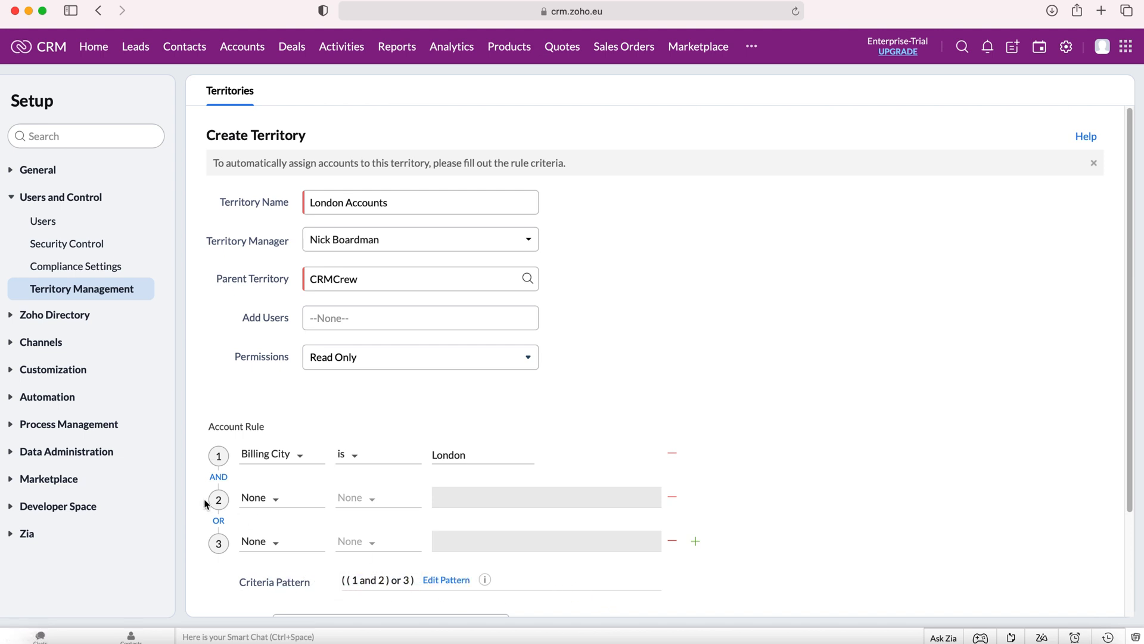
pyautogui.click(218, 477)
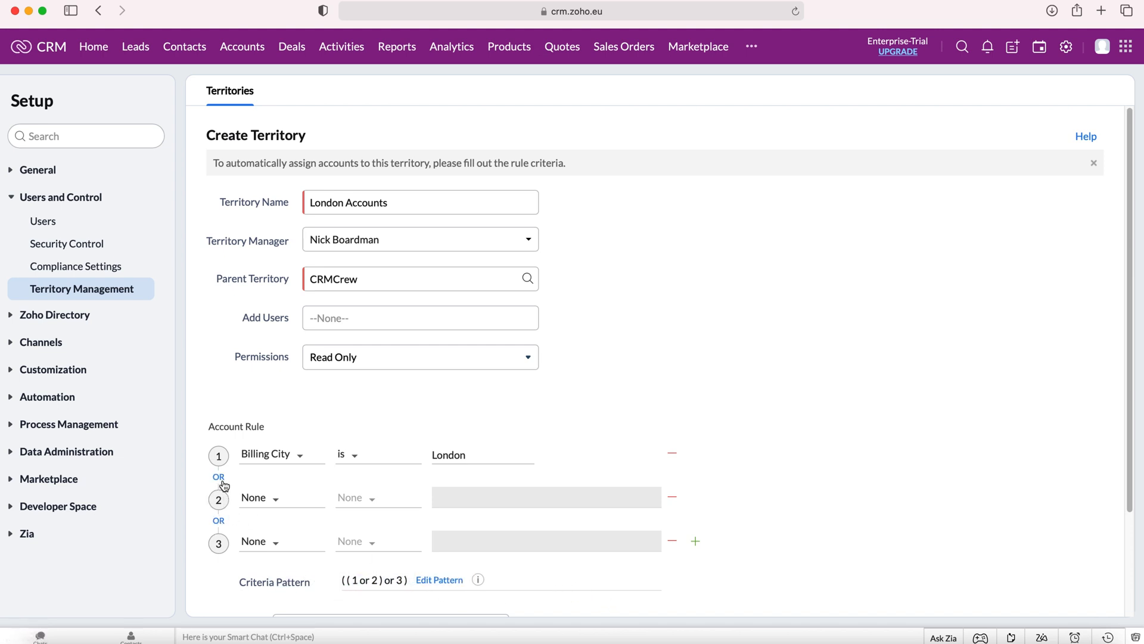
pyautogui.click(672, 540)
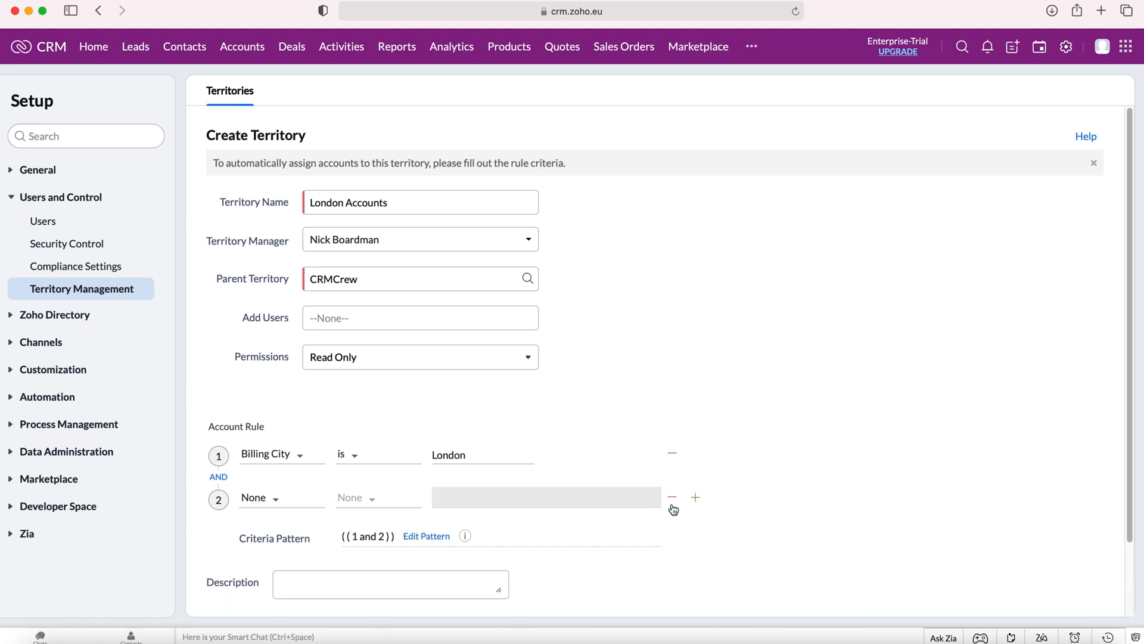
pyautogui.click(671, 497)
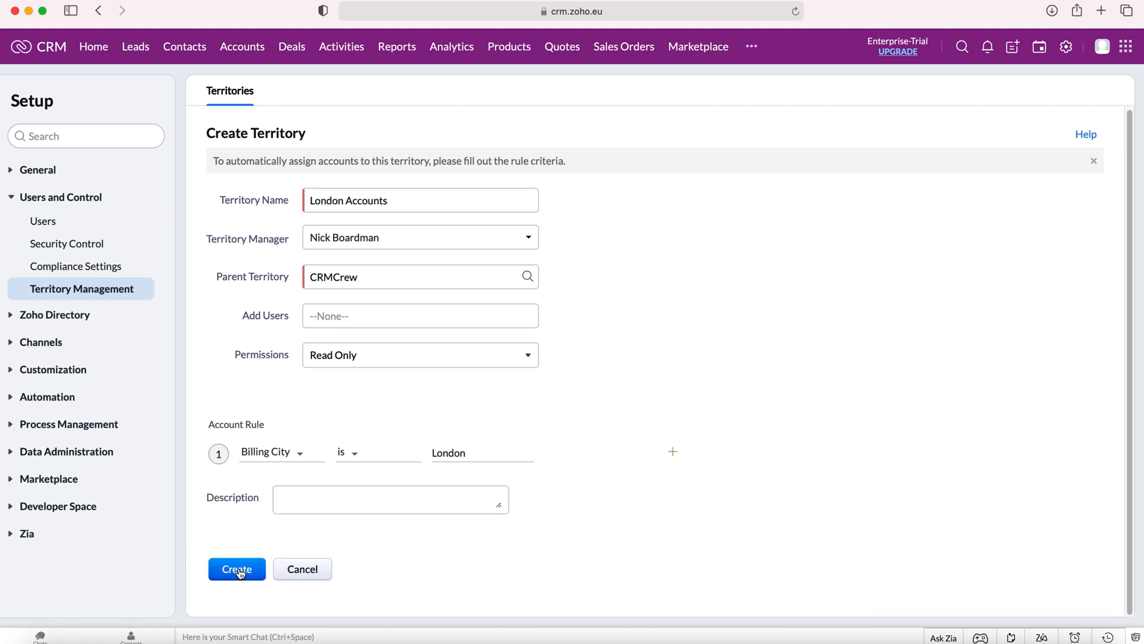
pyautogui.click(236, 569)
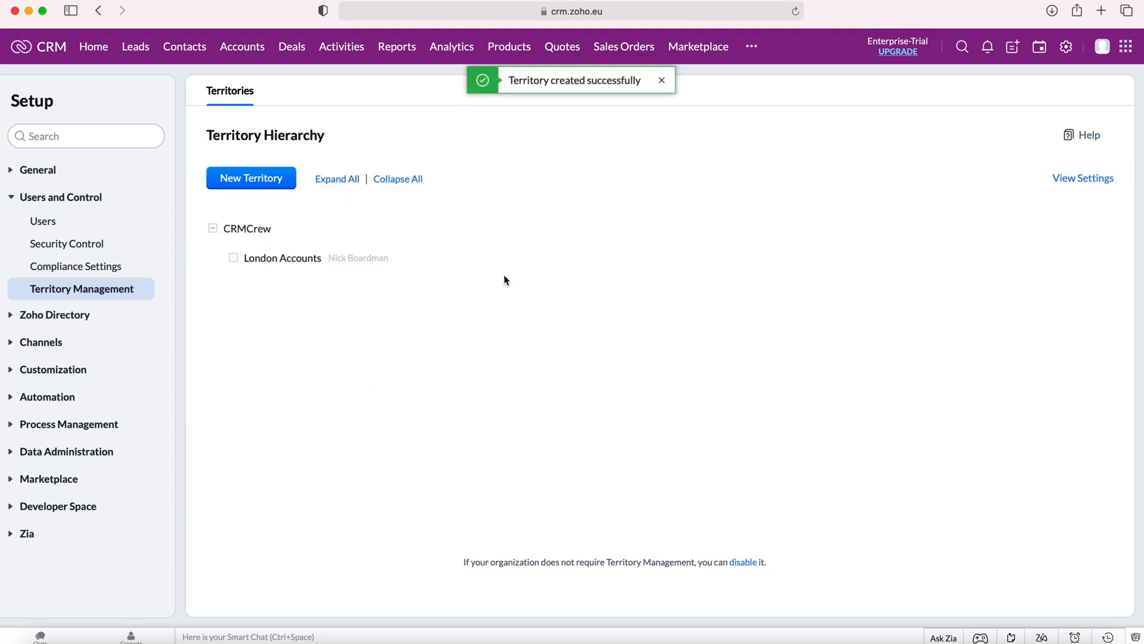
pyautogui.moveTo(282, 257)
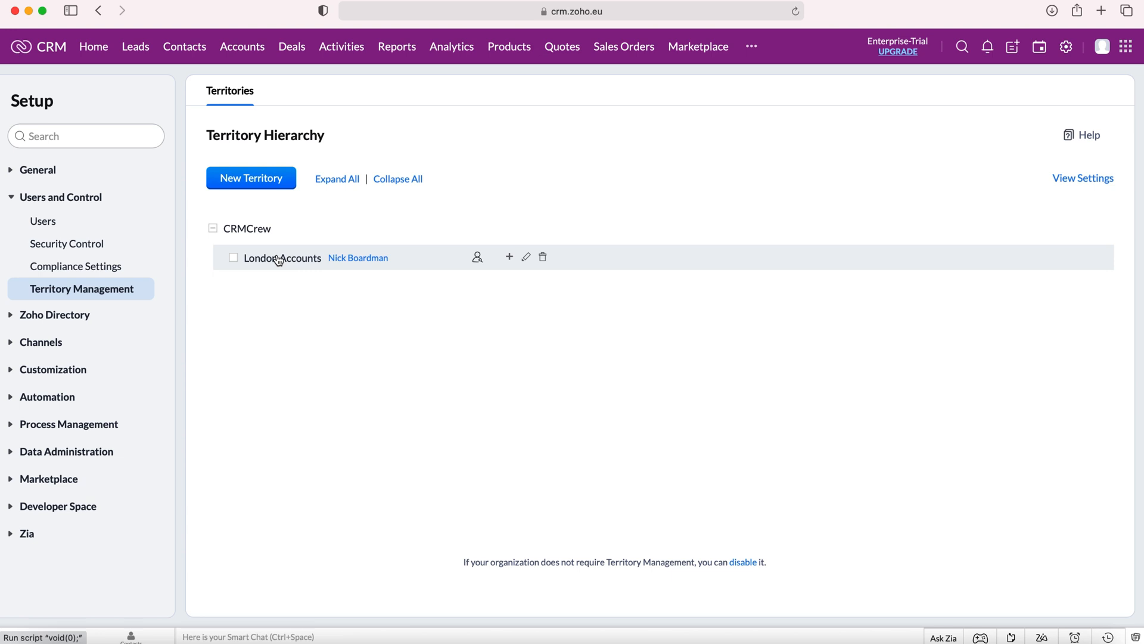
pyautogui.moveTo(306, 266)
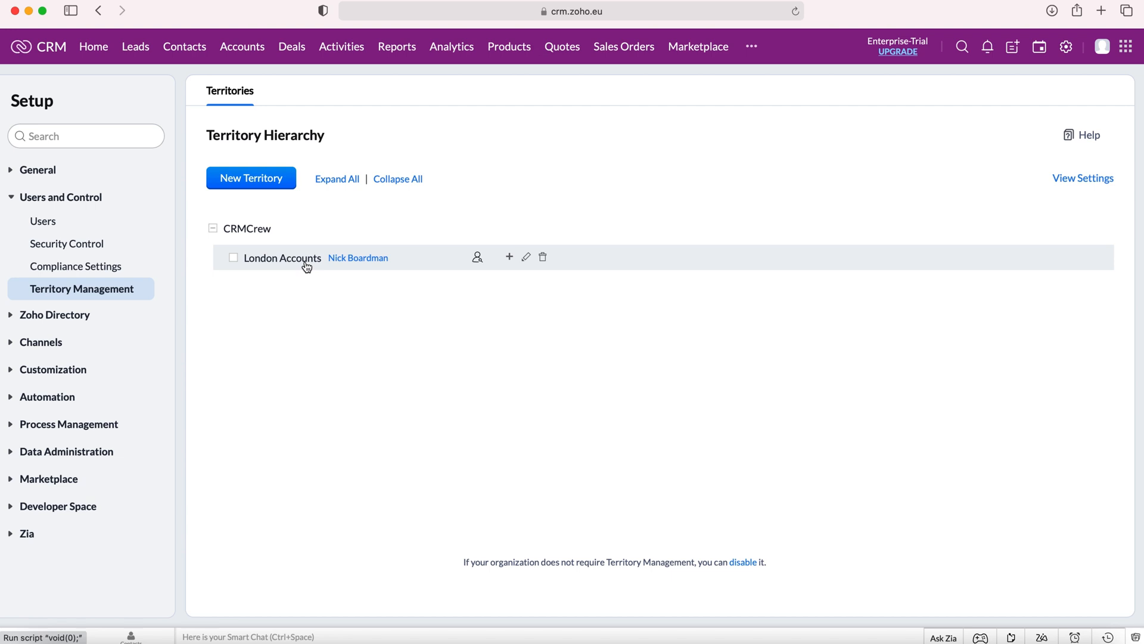
pyautogui.moveTo(1083, 179)
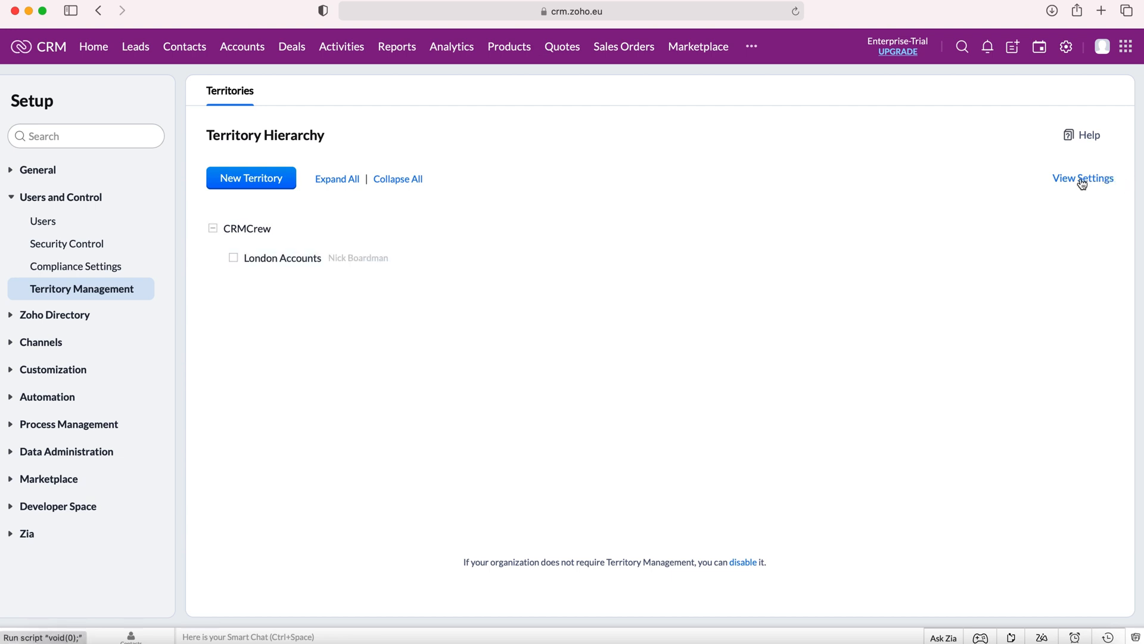
# Enable the Deal Territory Rule in territory settings and confirm
pyautogui.click(1083, 178)
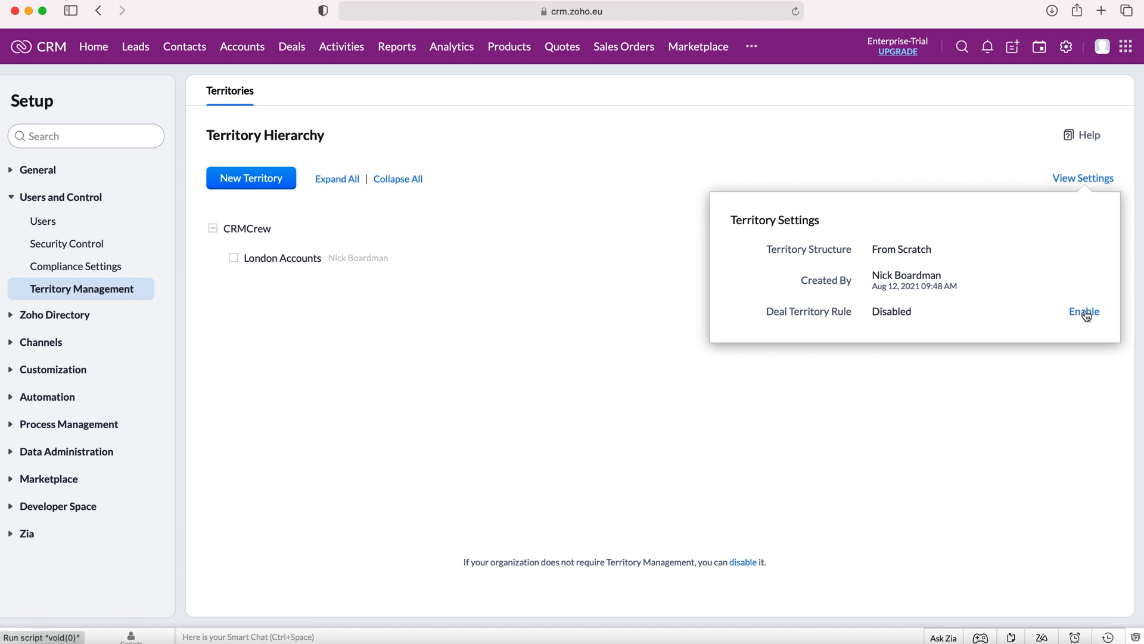
pyautogui.click(1083, 312)
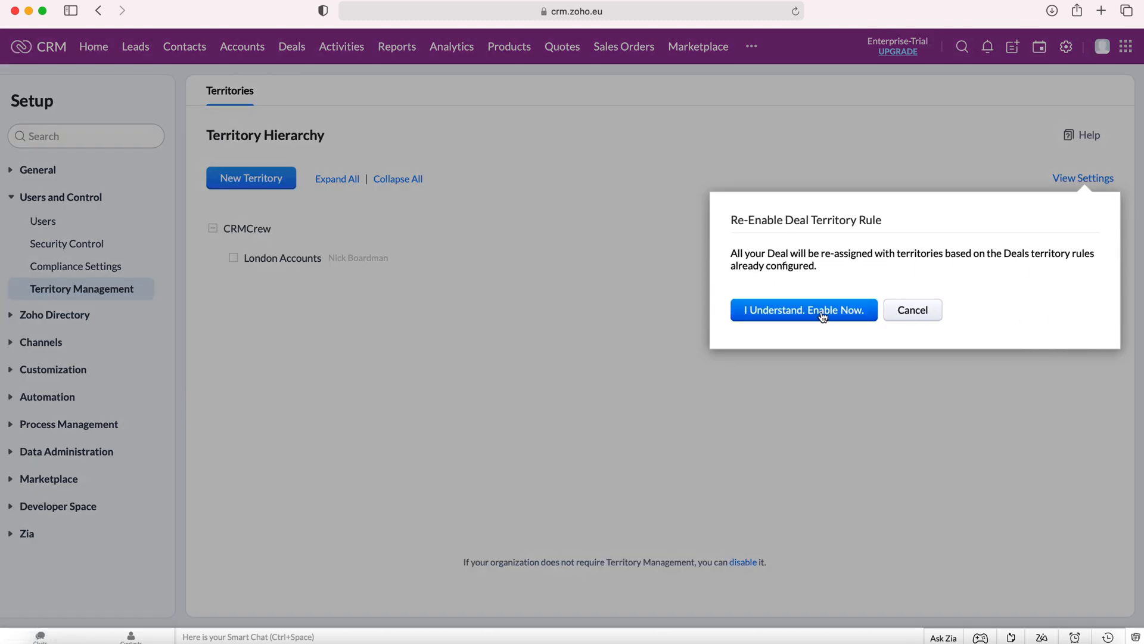
pyautogui.click(804, 309)
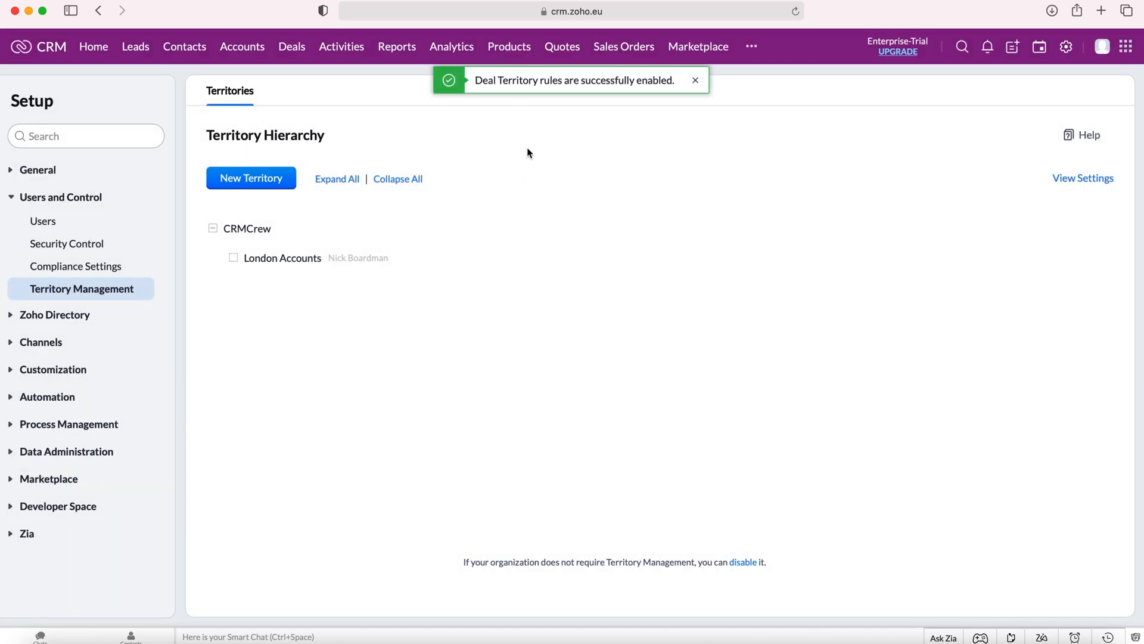
pyautogui.moveTo(523, 143)
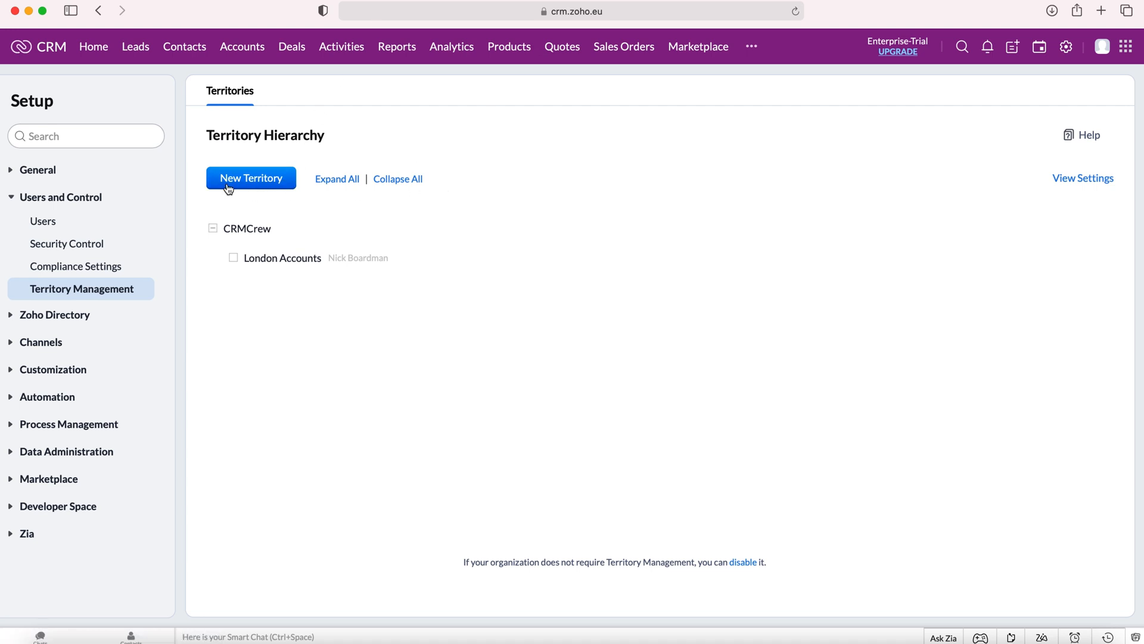
# Start another new territory named 'Deals London Large Deals'
pyautogui.click(250, 178)
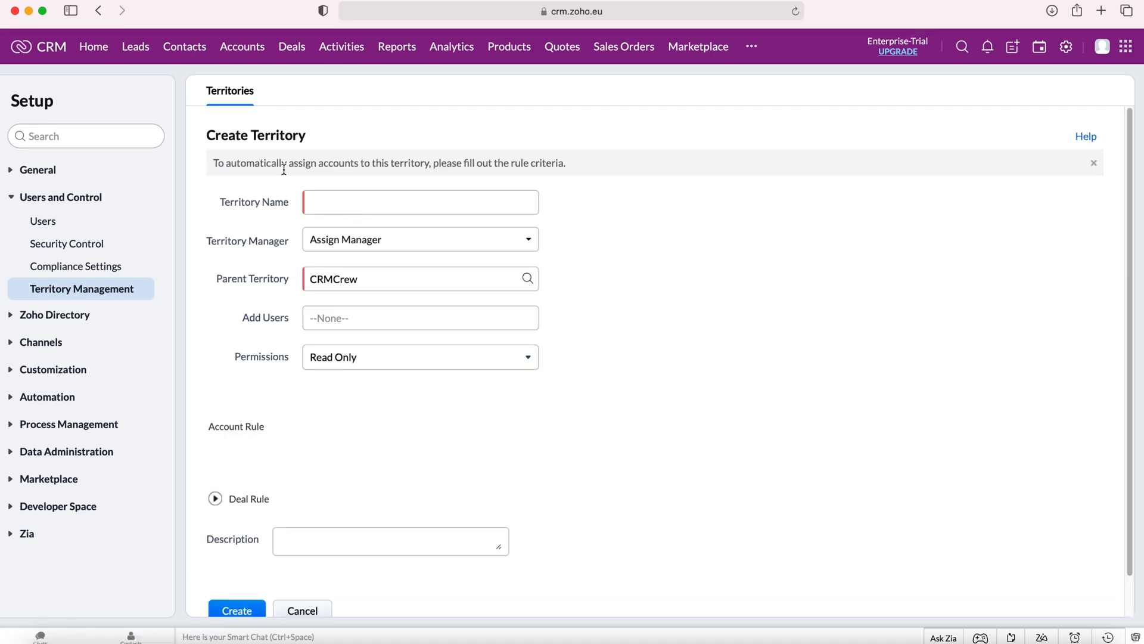
pyautogui.write('Deal')
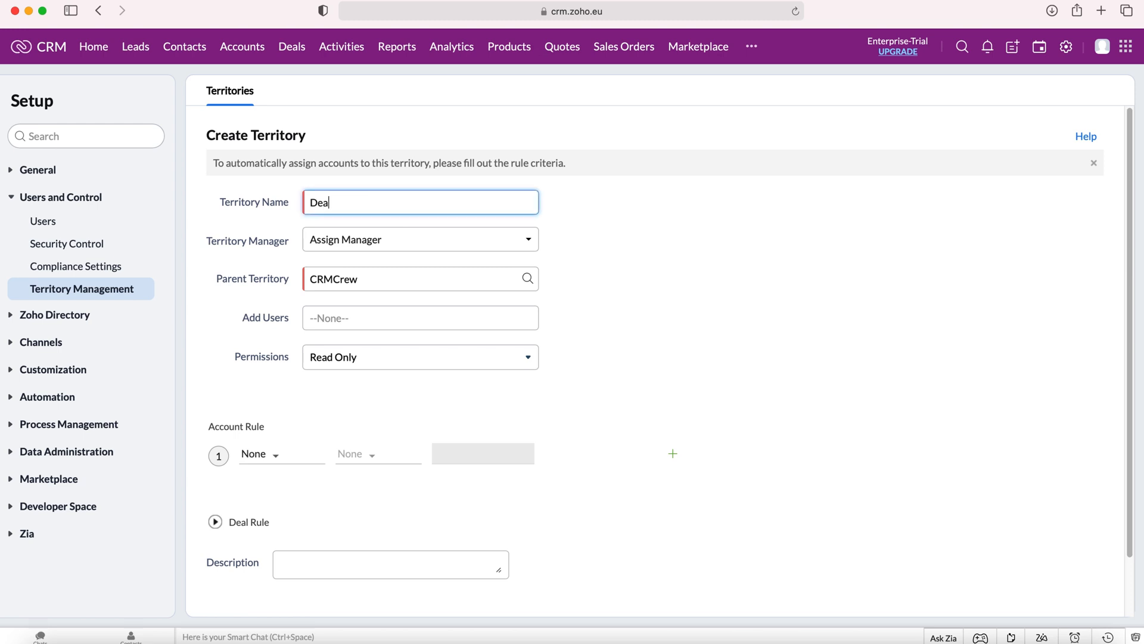
pyautogui.write('ls Londo')
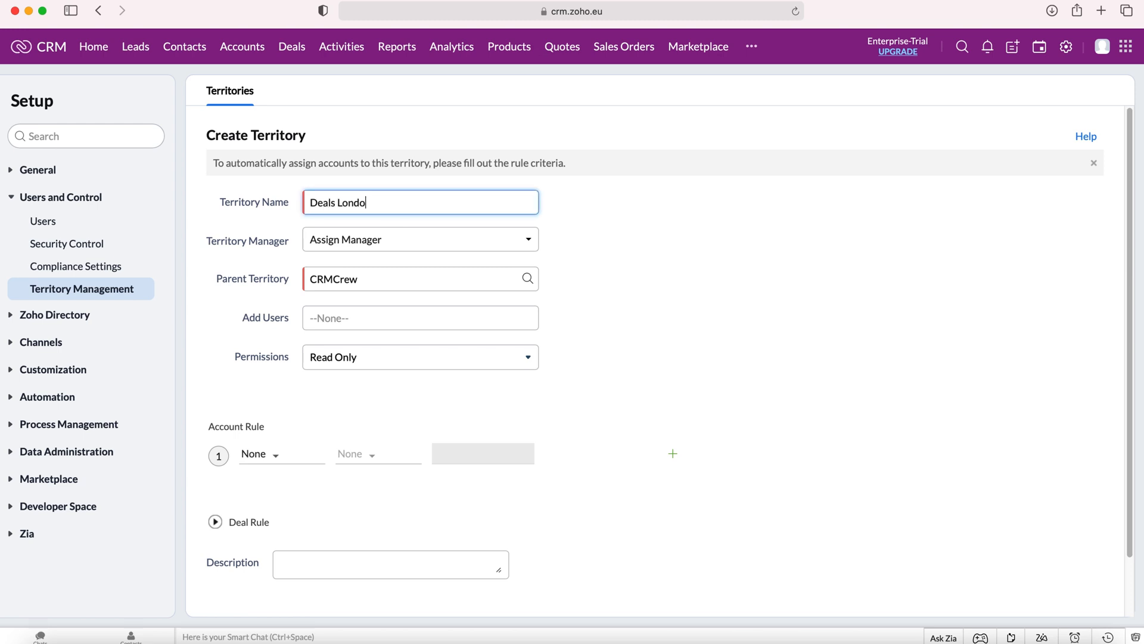
pyautogui.write('n Large')
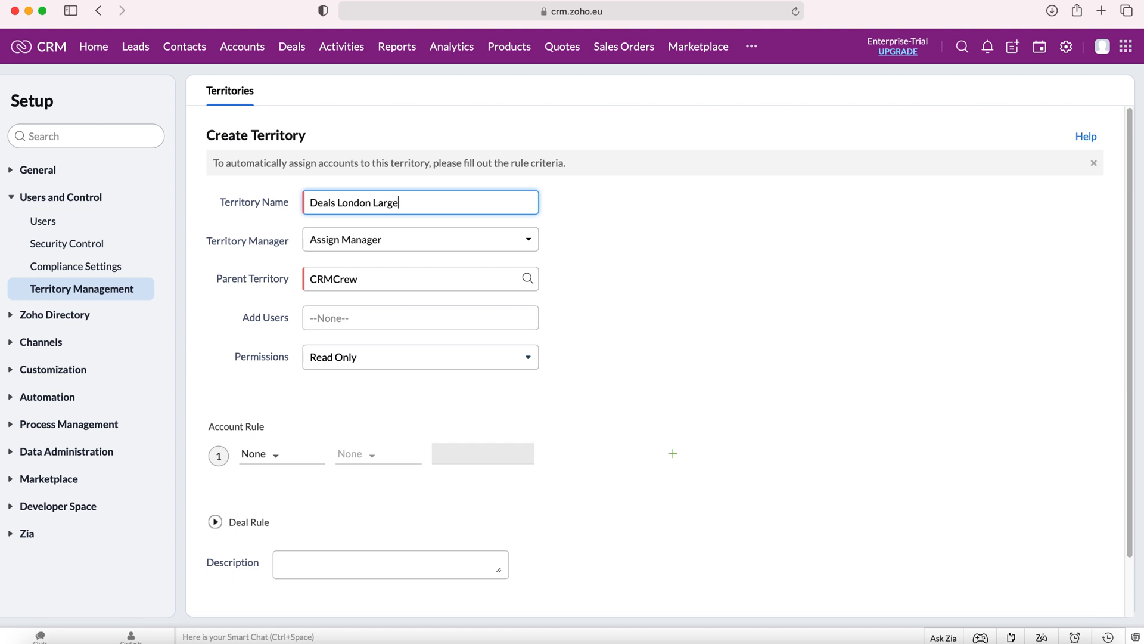
pyautogui.write('Deals')
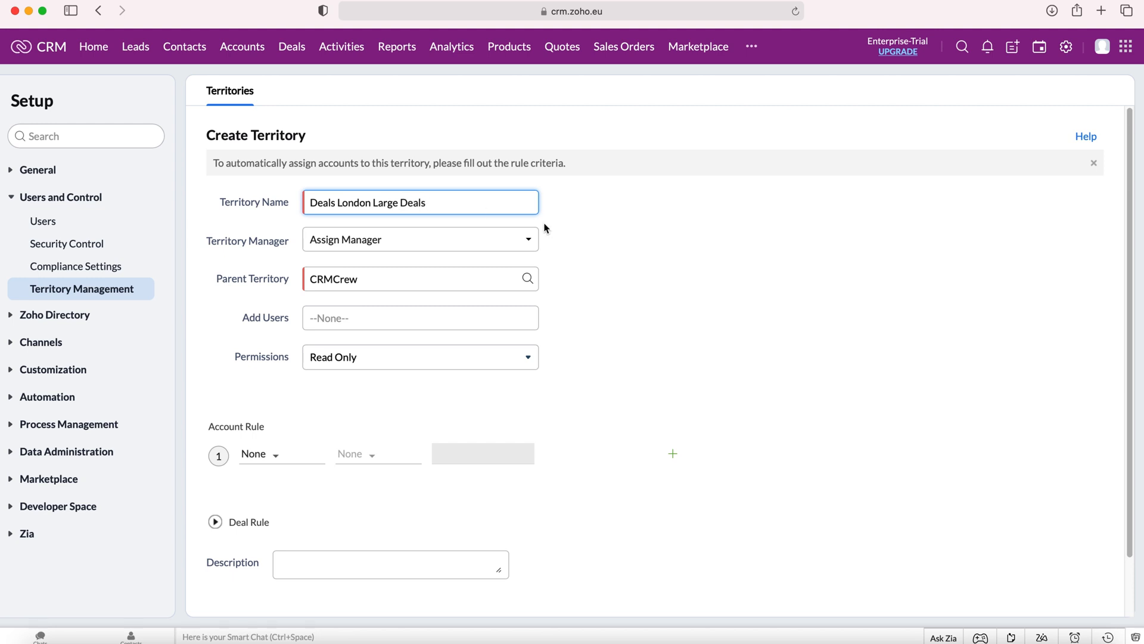
pyautogui.moveTo(590, 241)
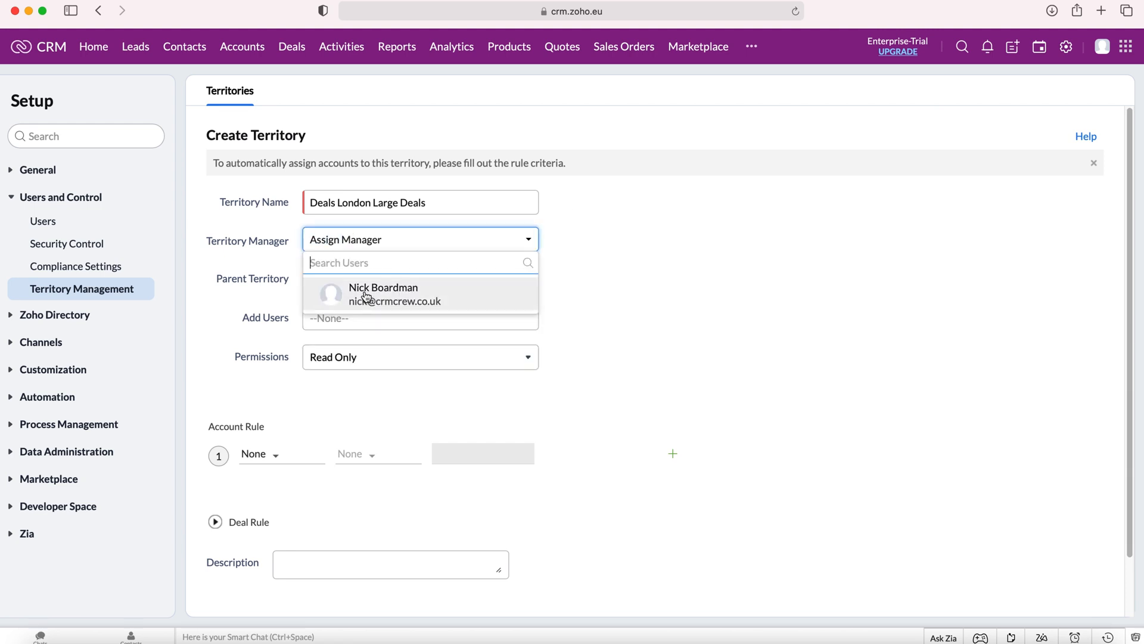
pyautogui.click(383, 294)
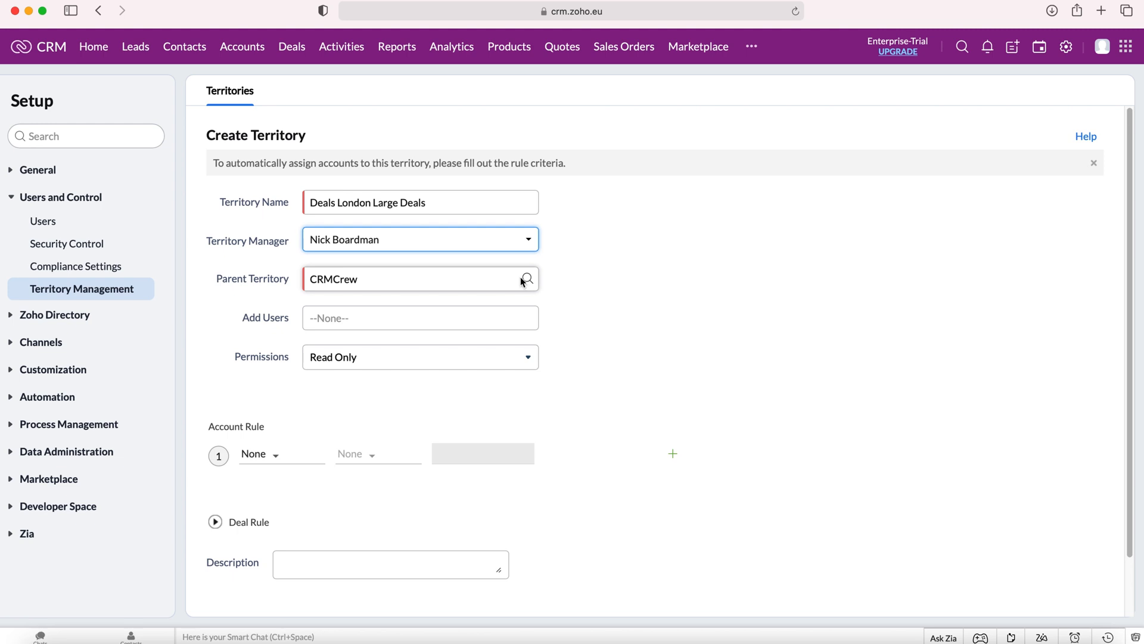
pyautogui.click(526, 279)
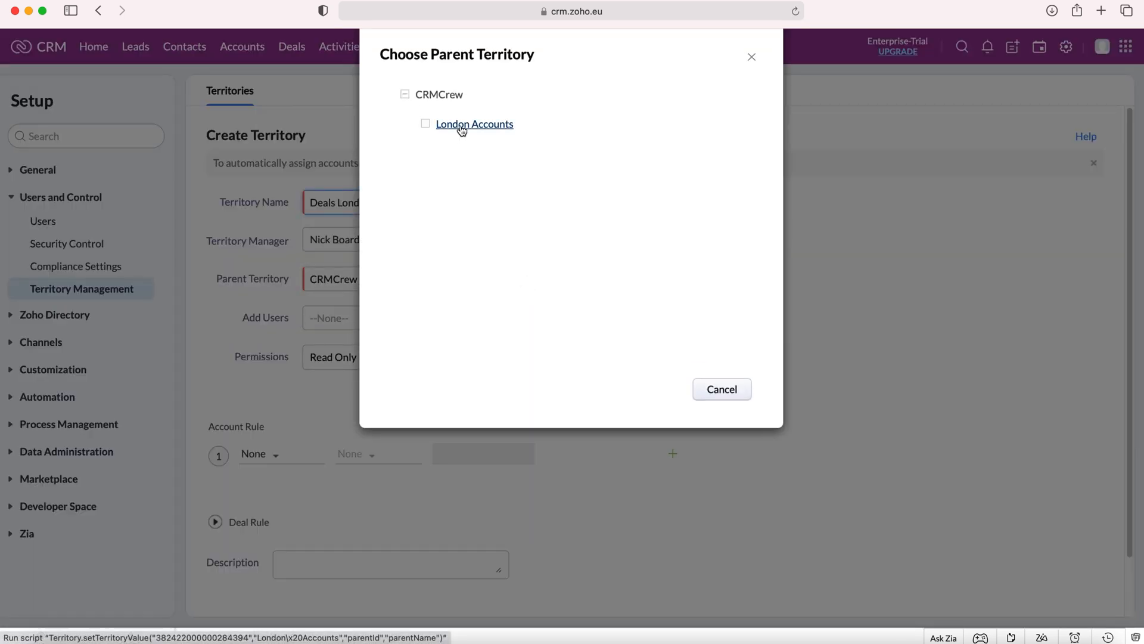
pyautogui.click(475, 123)
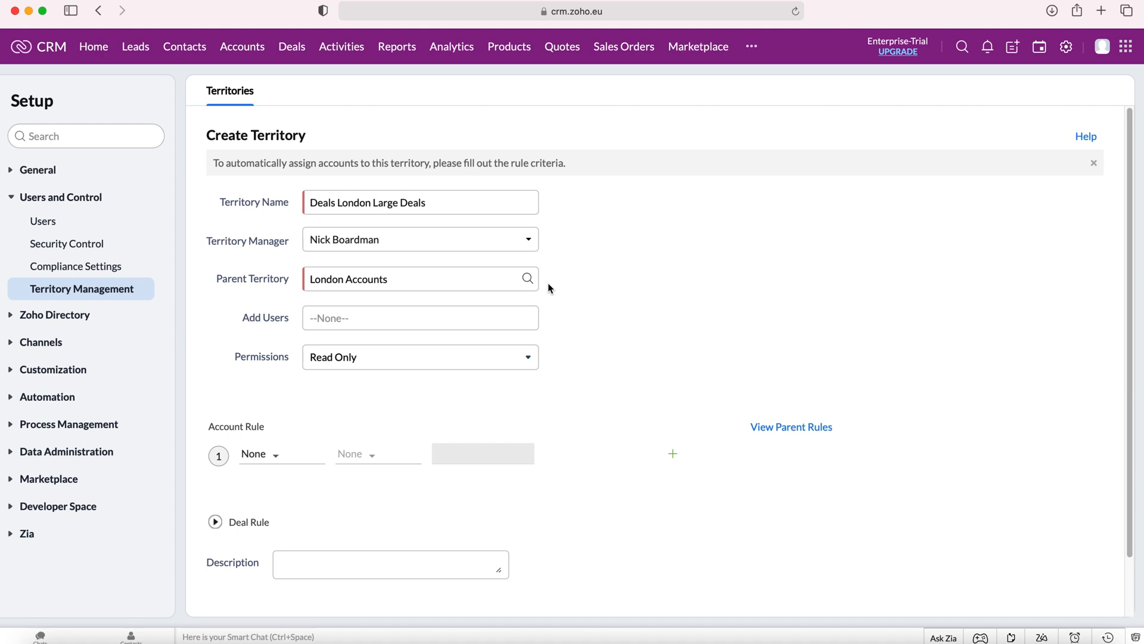
pyautogui.moveTo(355, 316)
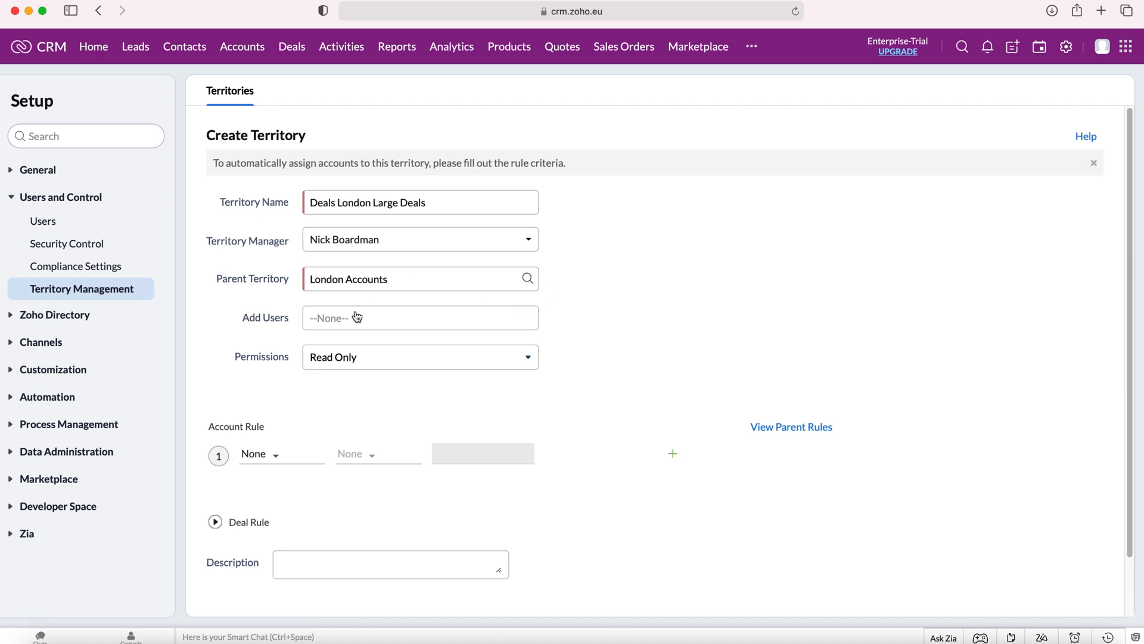
pyautogui.click(420, 317)
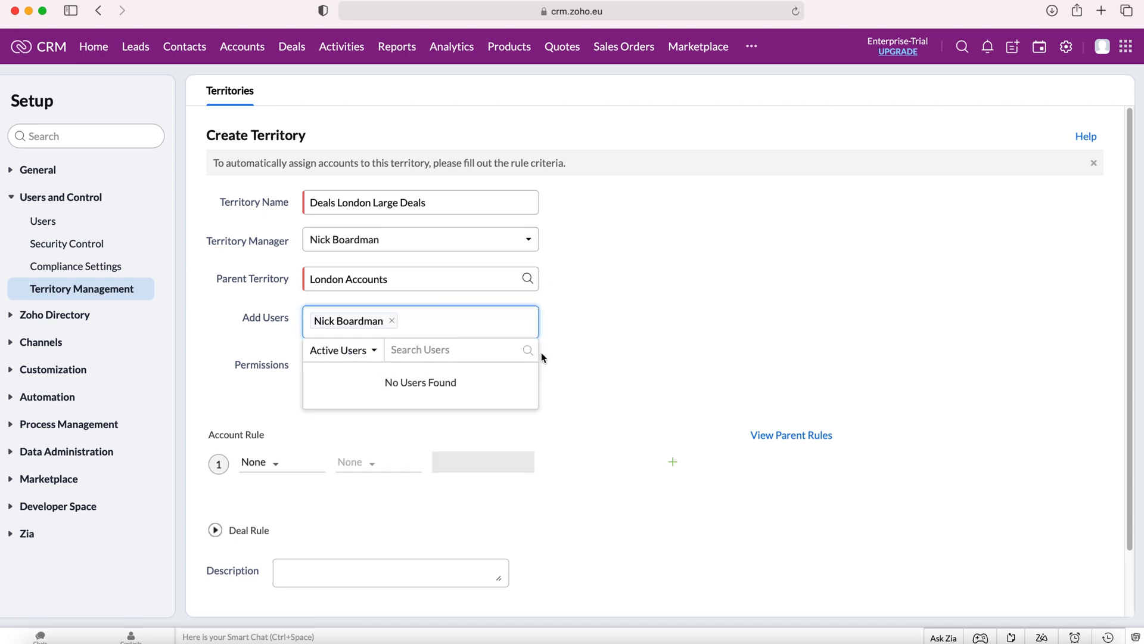
pyautogui.click(407, 429)
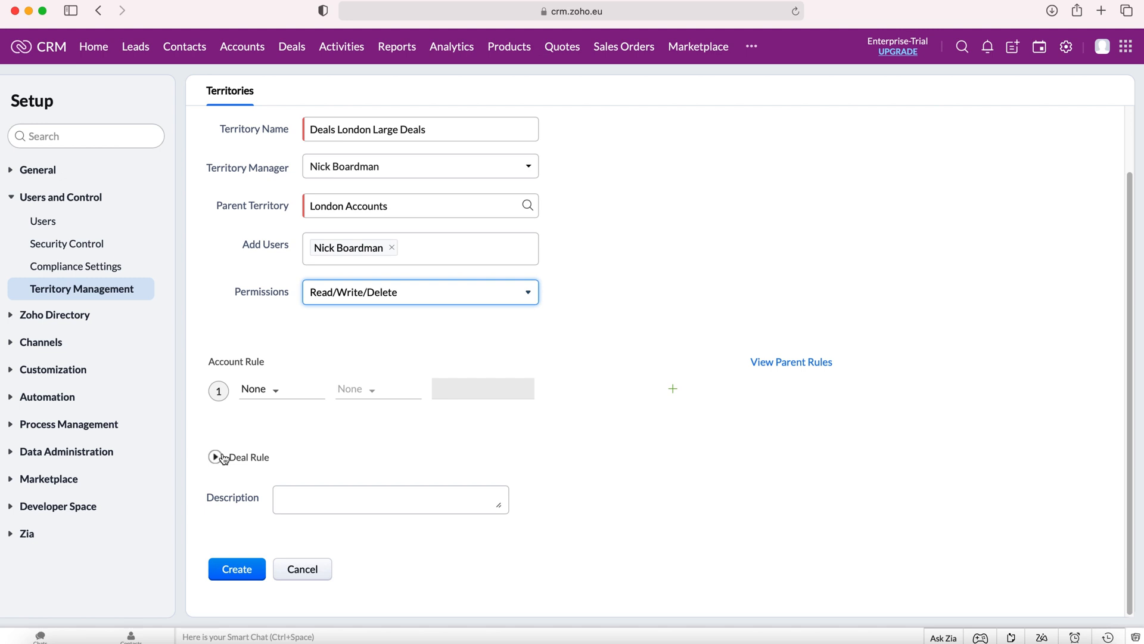
# Set the deal rule to Amount greater than 10000
pyautogui.click(215, 457)
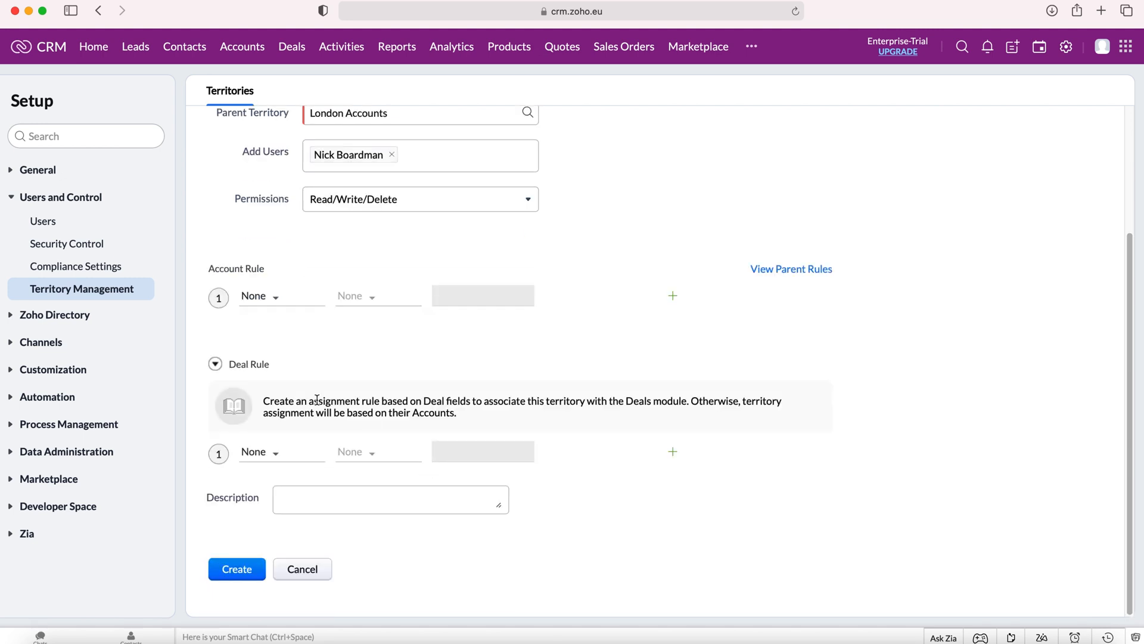
pyautogui.click(260, 451)
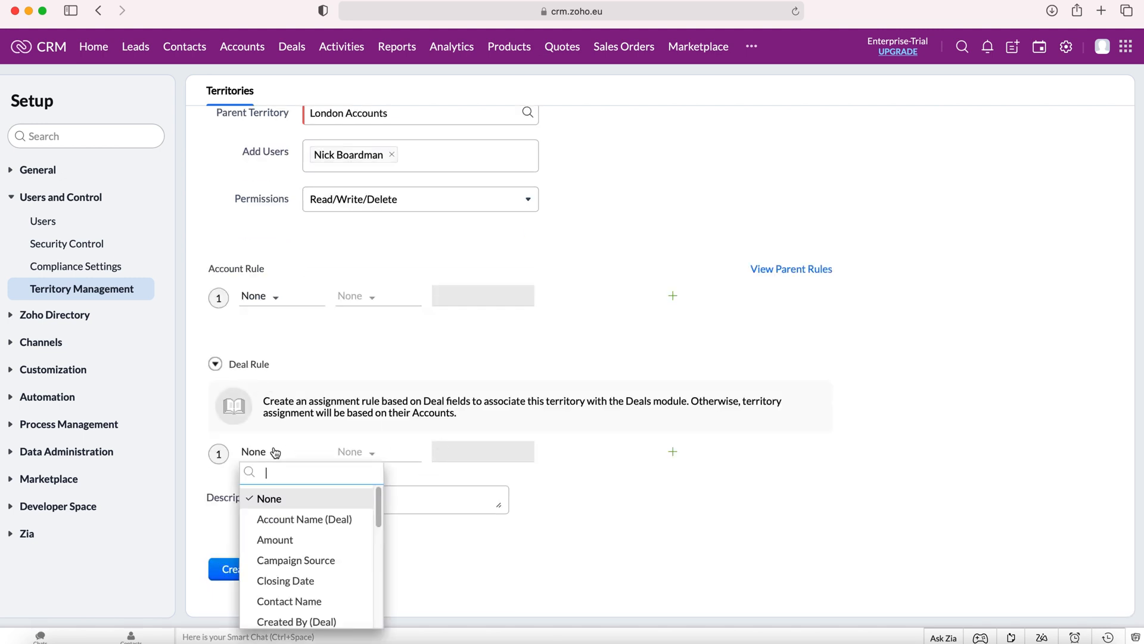
pyautogui.scroll(-3)
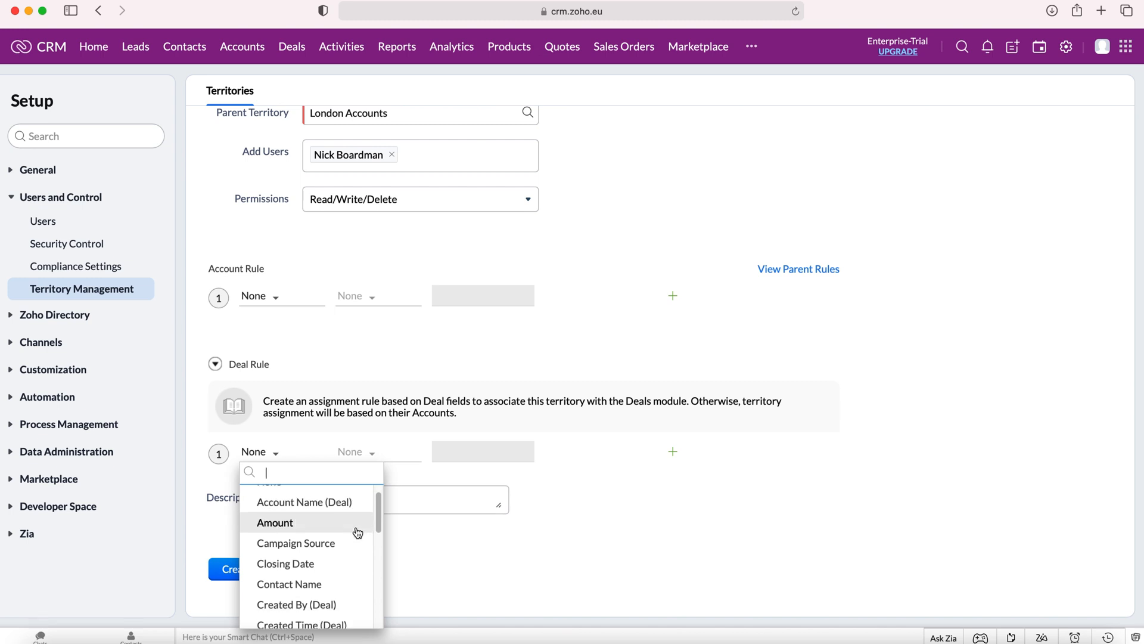
pyautogui.scroll(-3)
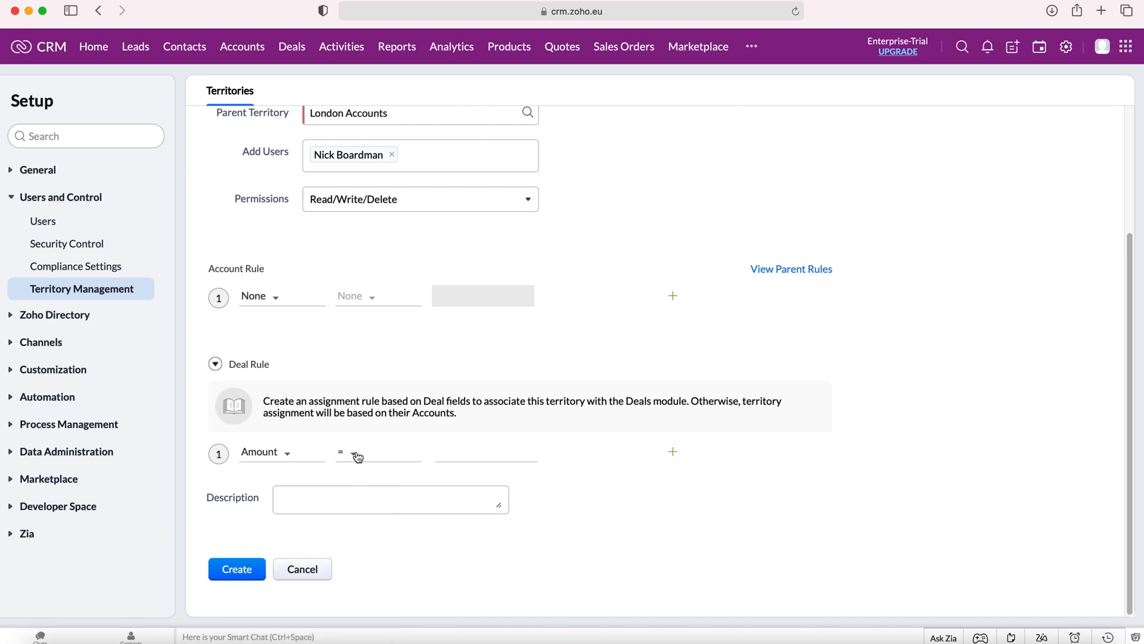
pyautogui.click(348, 452)
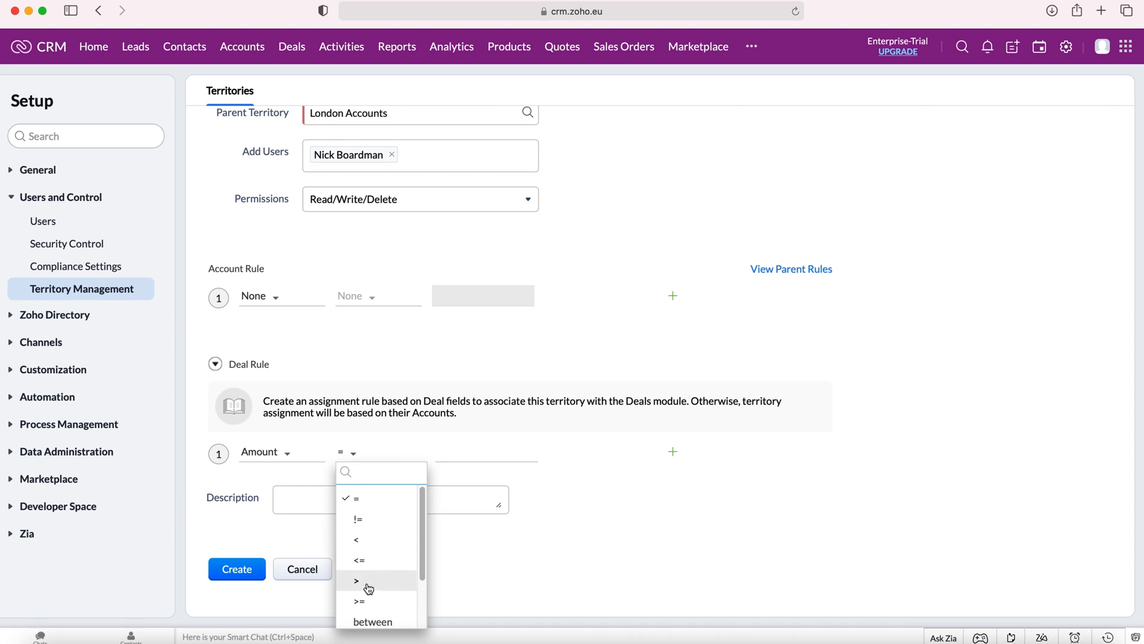
pyautogui.click(357, 580)
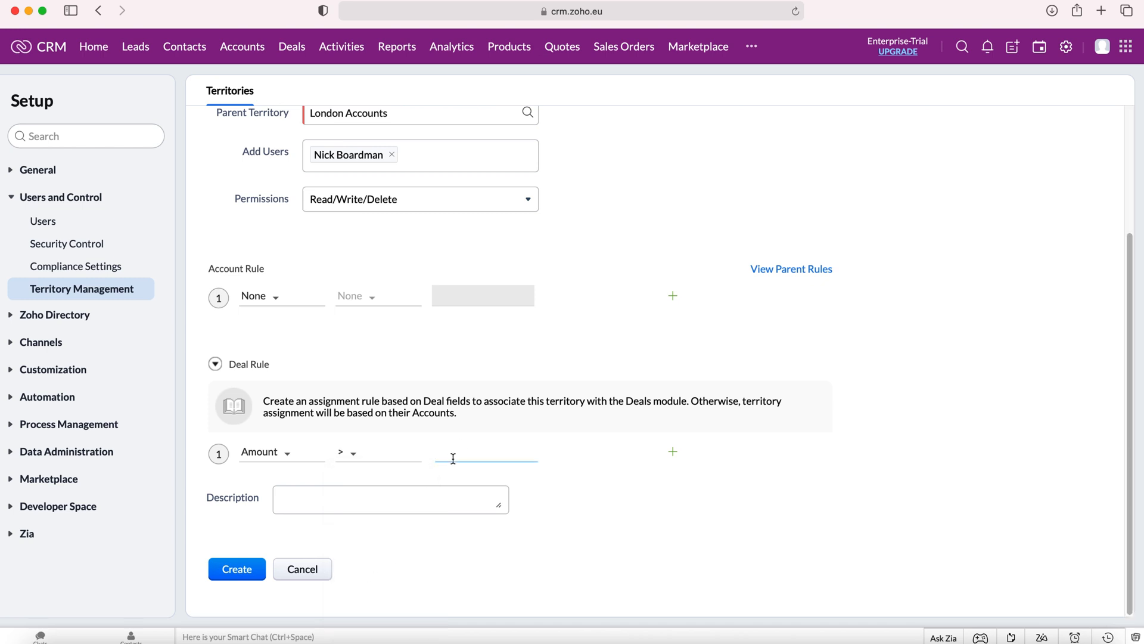
pyautogui.write('10000')
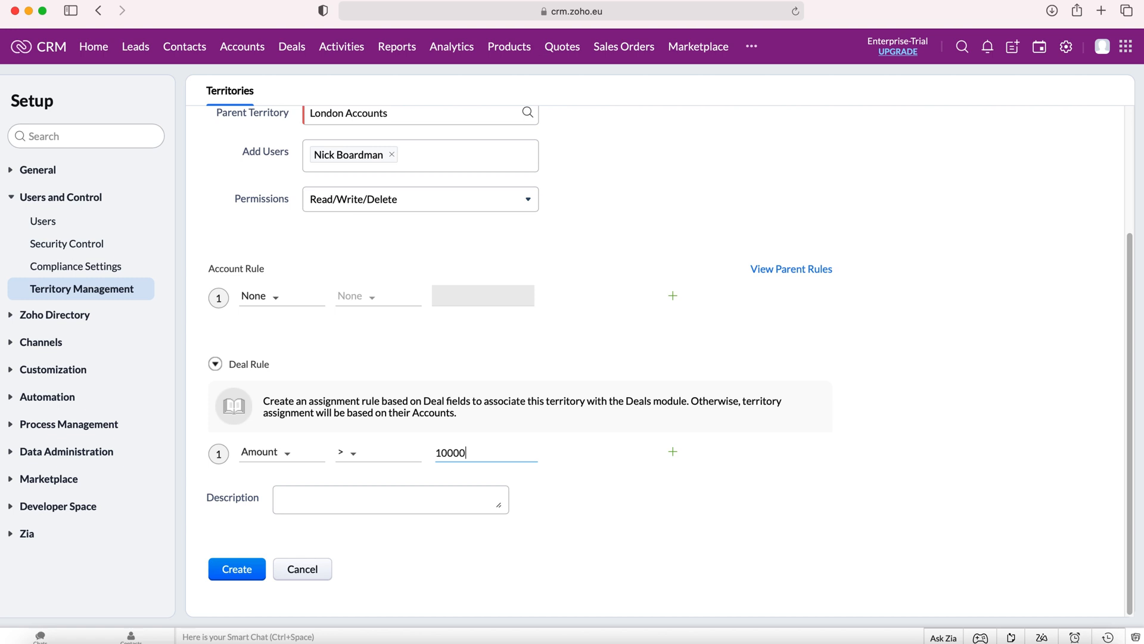
# Create the Deals London Large Deals territory
pyautogui.scroll(3)
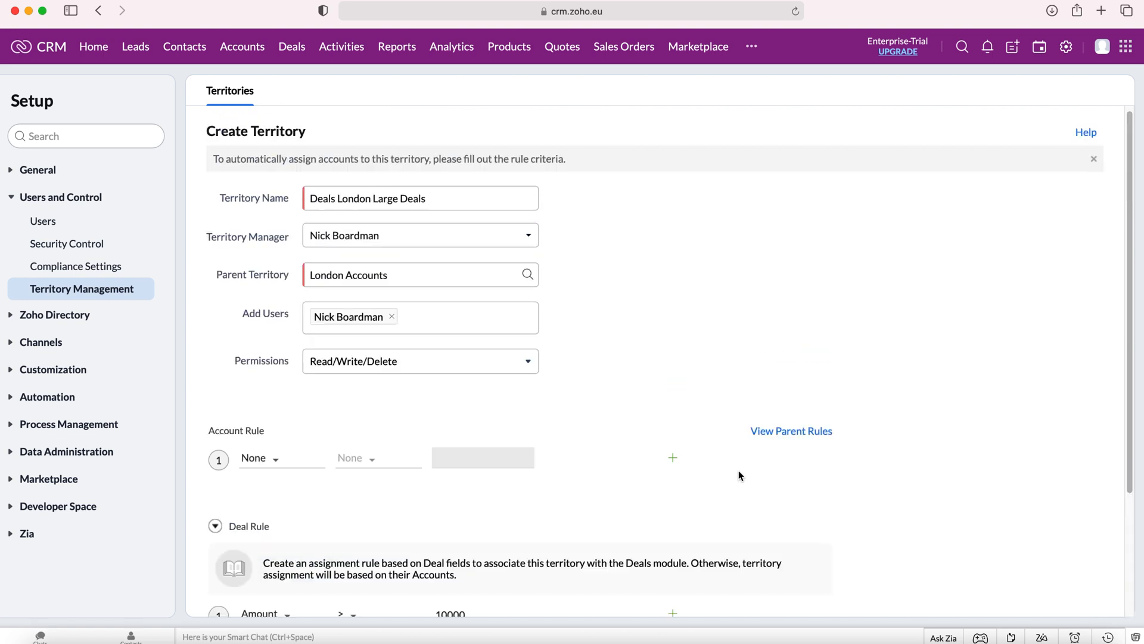
pyautogui.moveTo(715, 406)
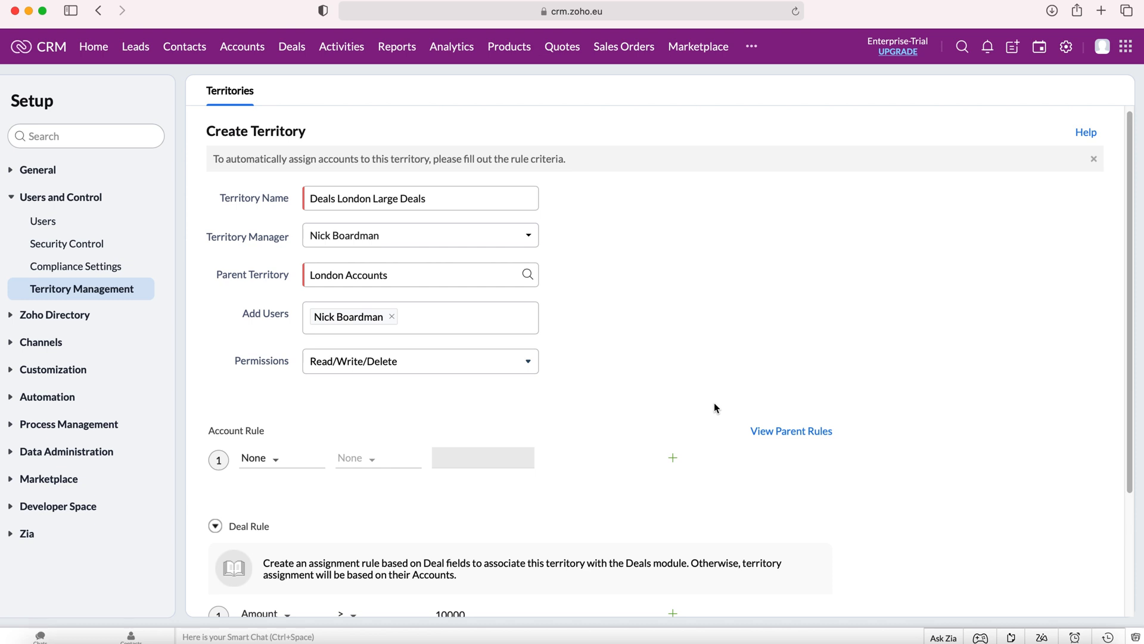
pyautogui.scroll(-3)
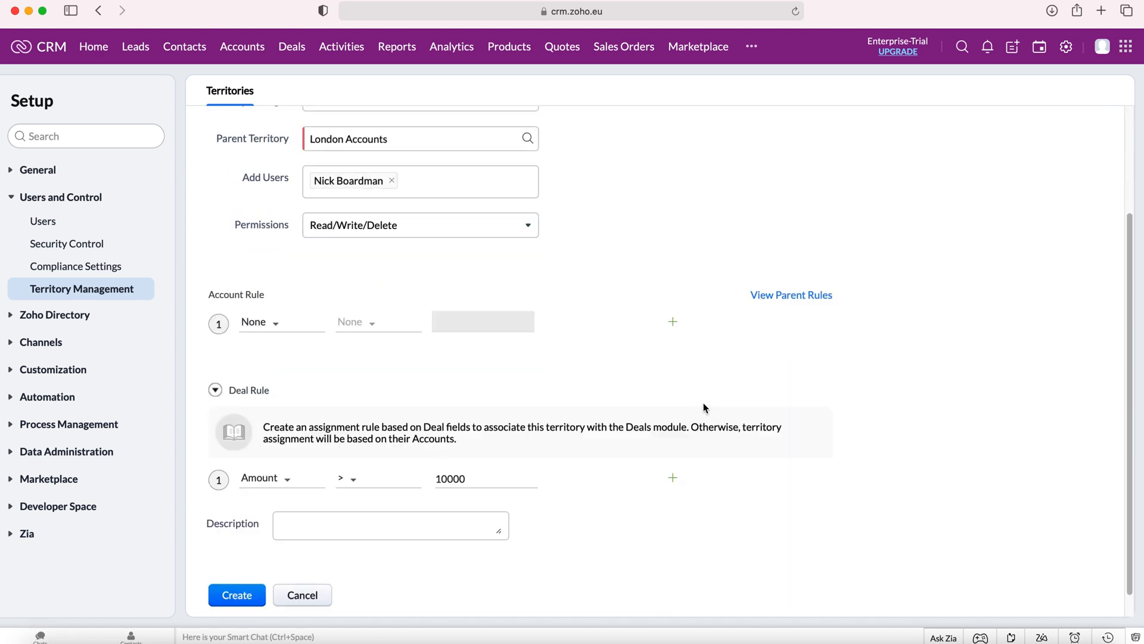
pyautogui.scroll(3)
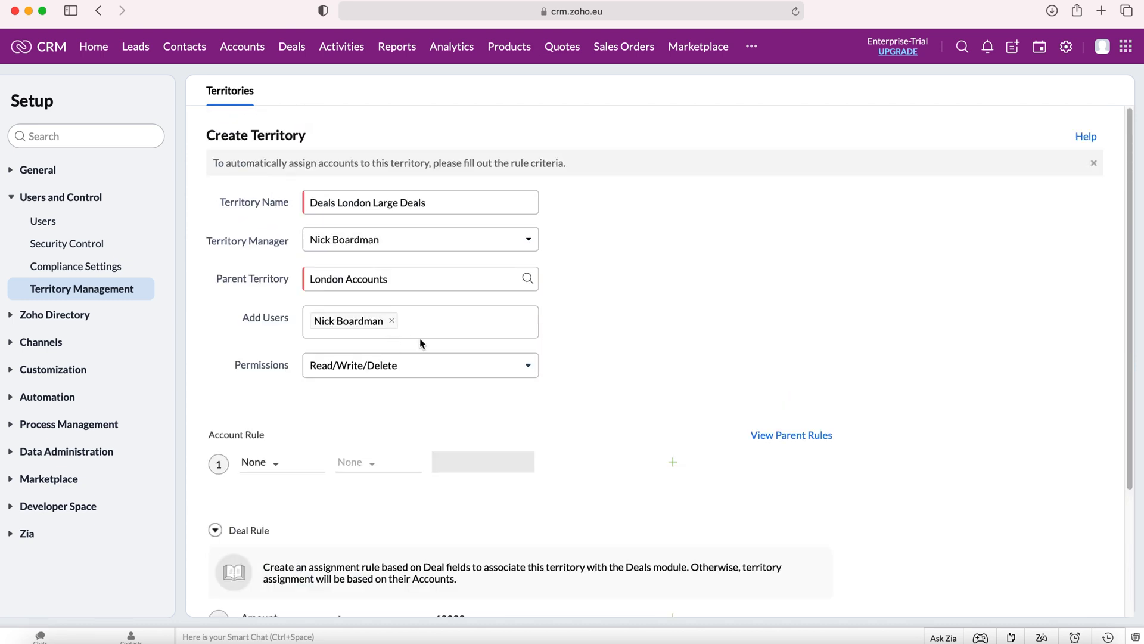
pyautogui.scroll(-3)
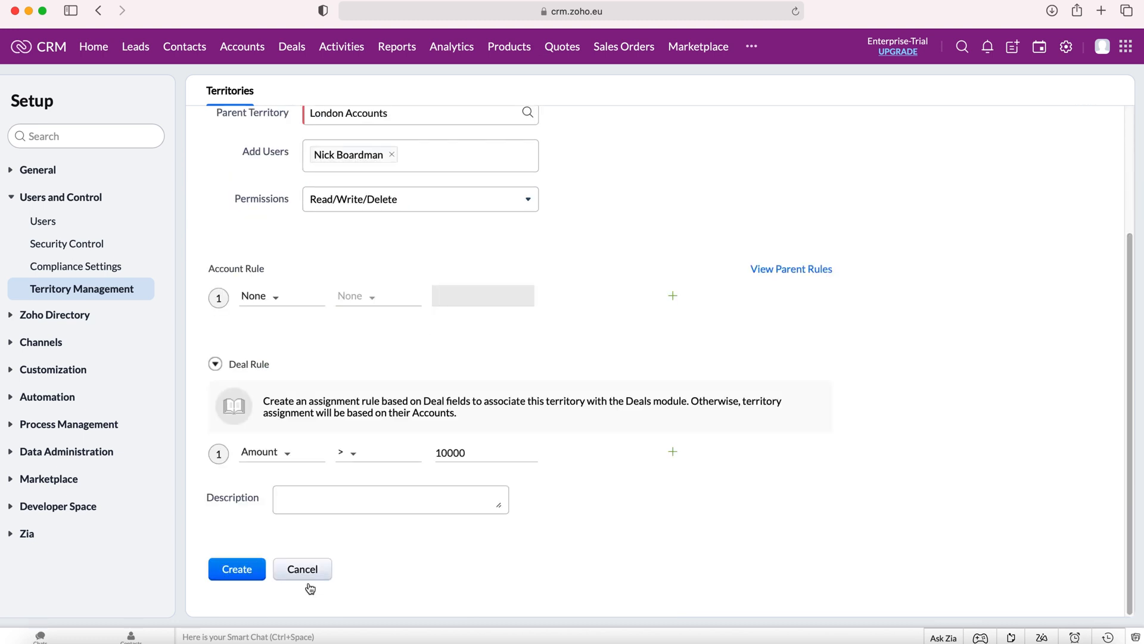
pyautogui.click(236, 569)
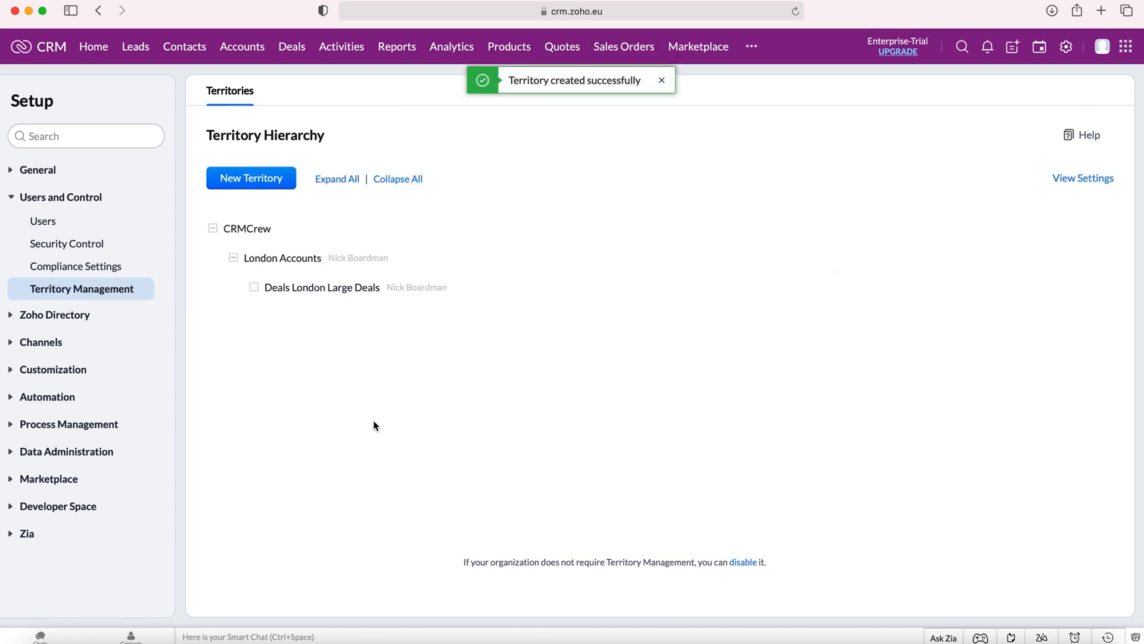
pyautogui.moveTo(279, 286)
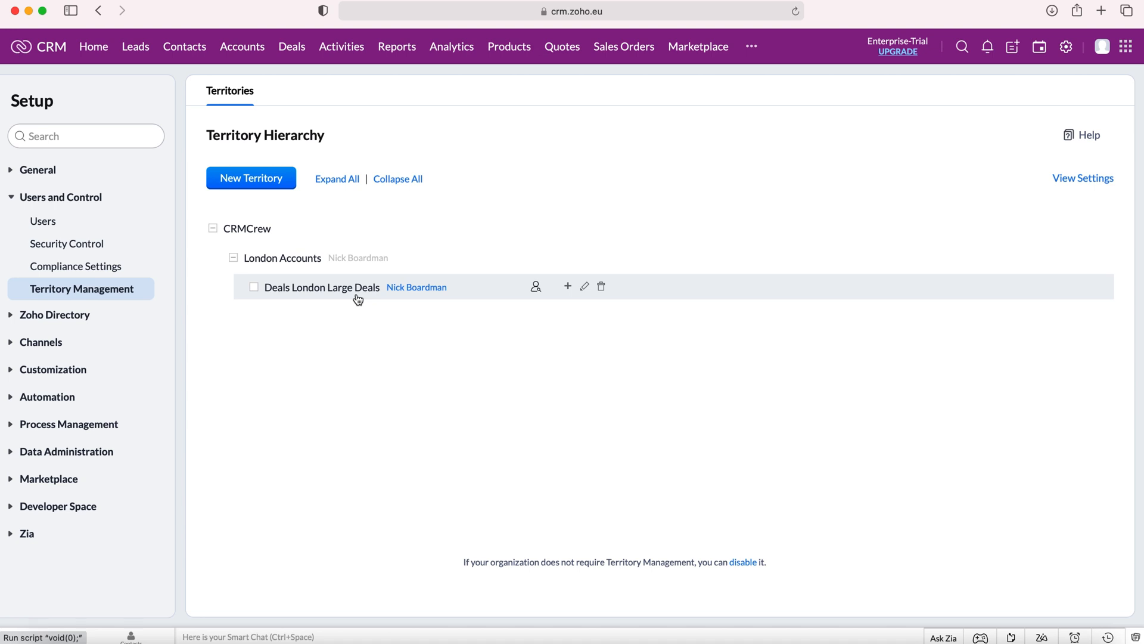
pyautogui.moveTo(451, 310)
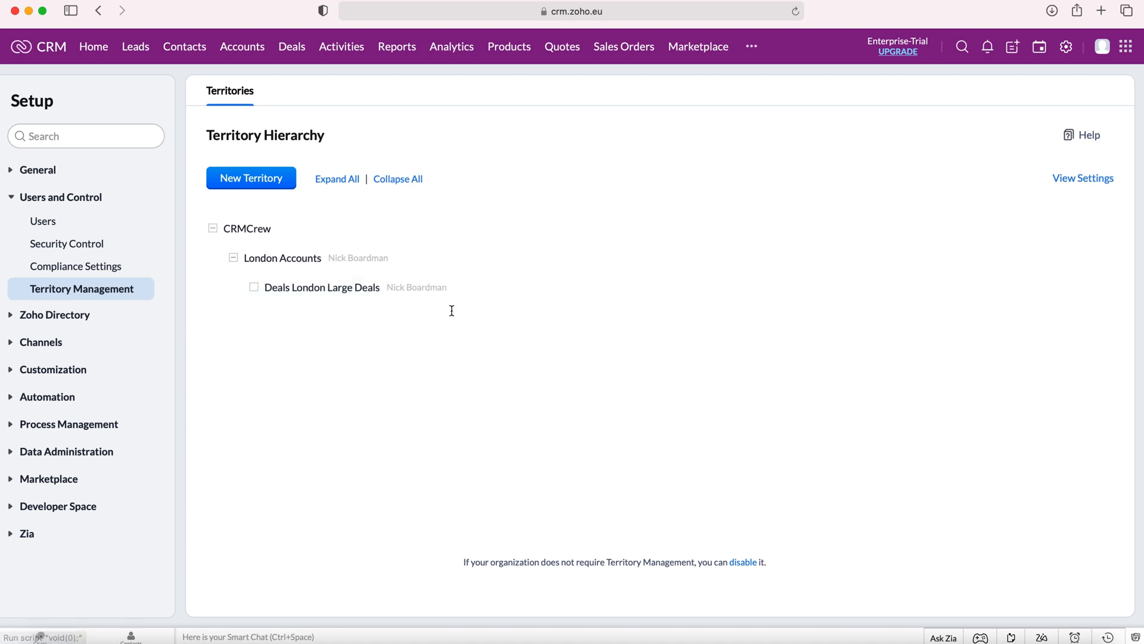